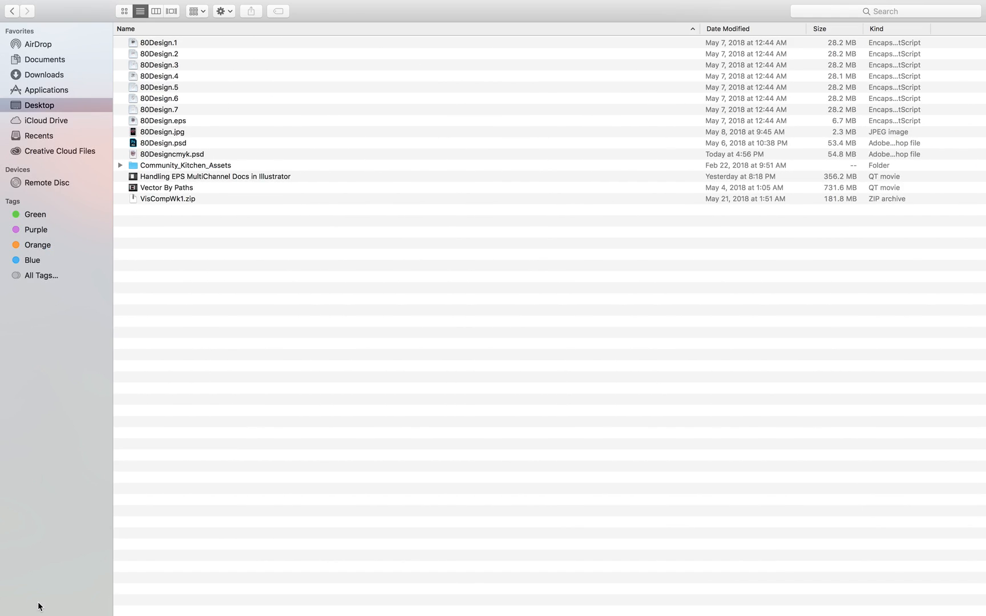
mouse_move(216, 177)
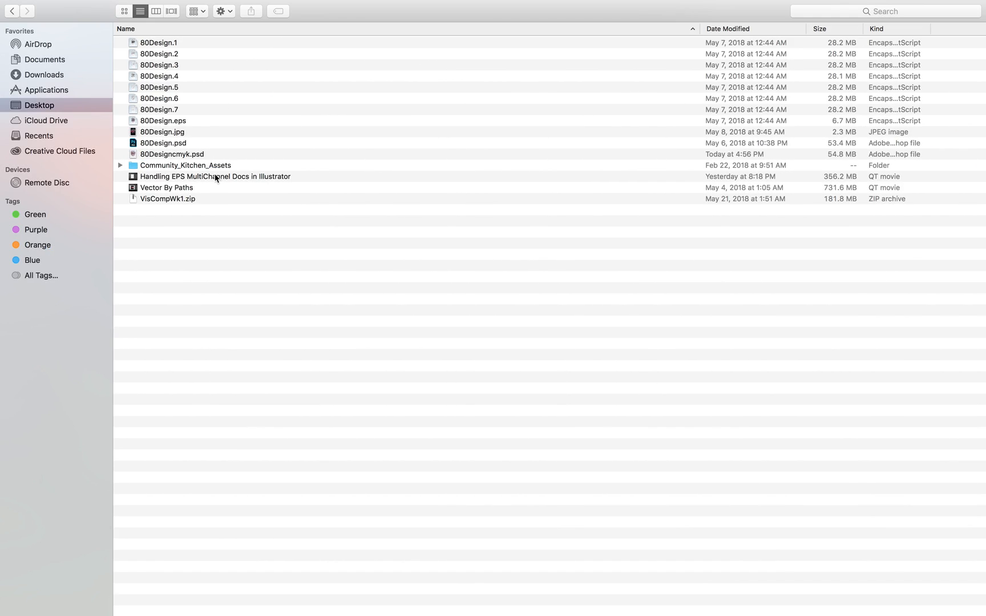
mouse_move(277, 109)
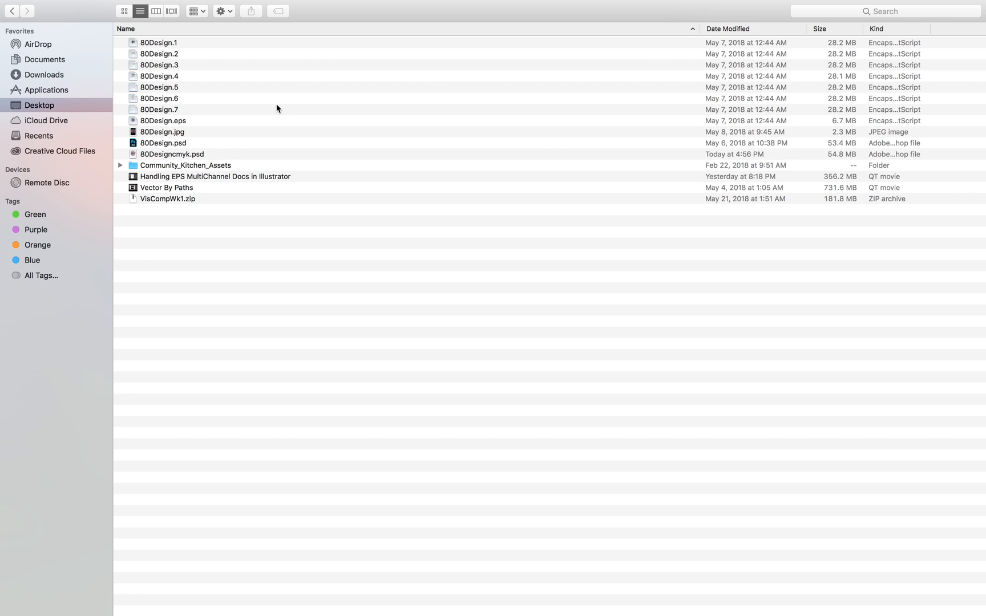
mouse_move(159, 129)
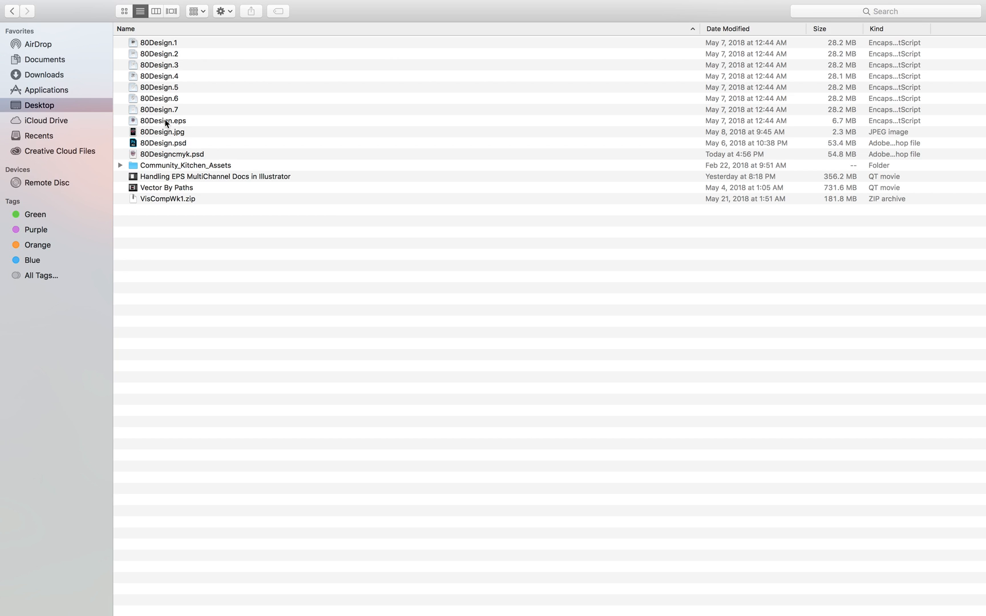
Open 80Design.eps from Finder in Adobe Photoshop CC 2018 using Open With.
right_click(162, 121)
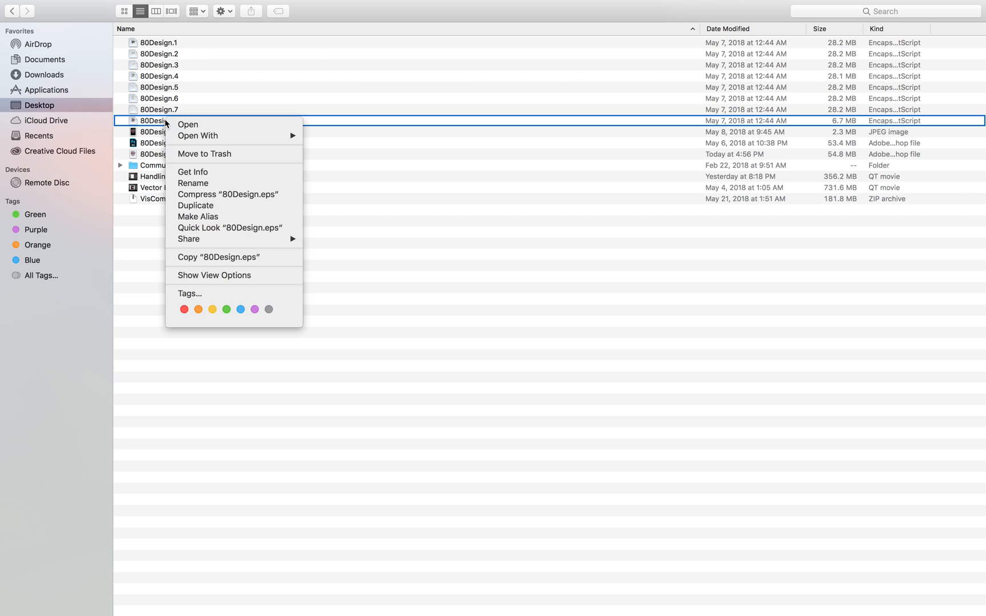
left_click(197, 135)
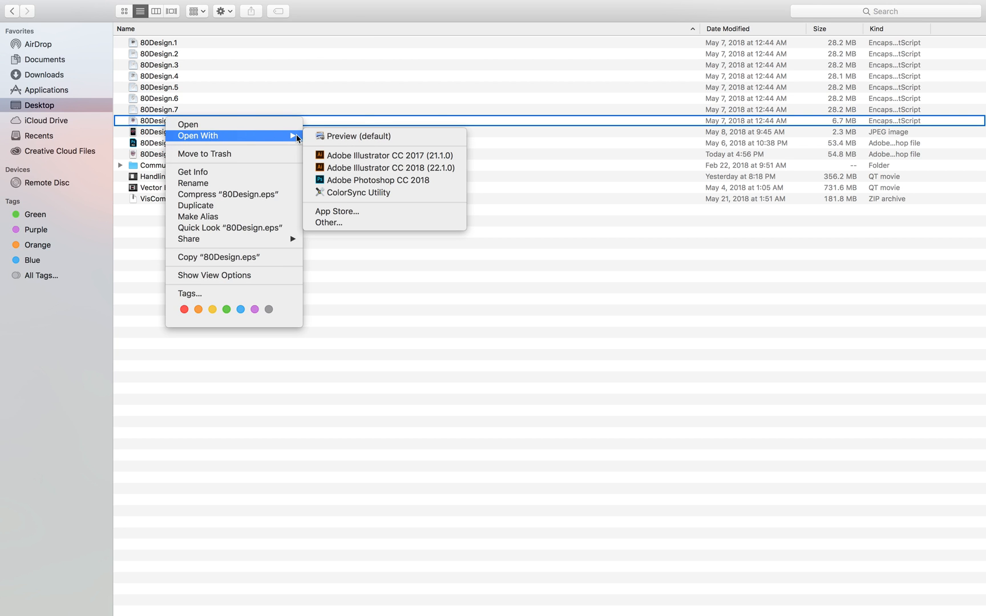
mouse_move(358, 135)
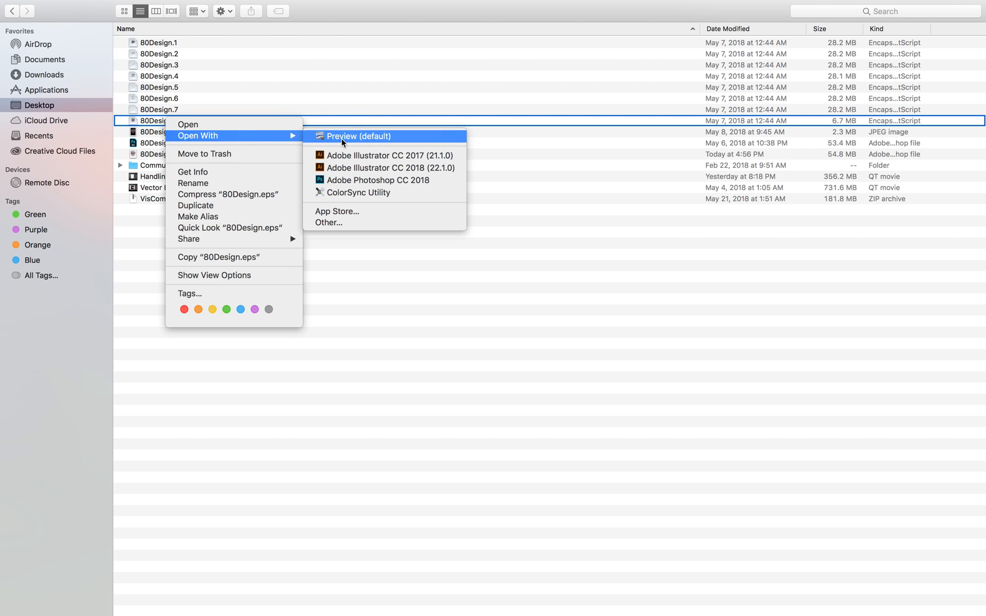
mouse_move(377, 180)
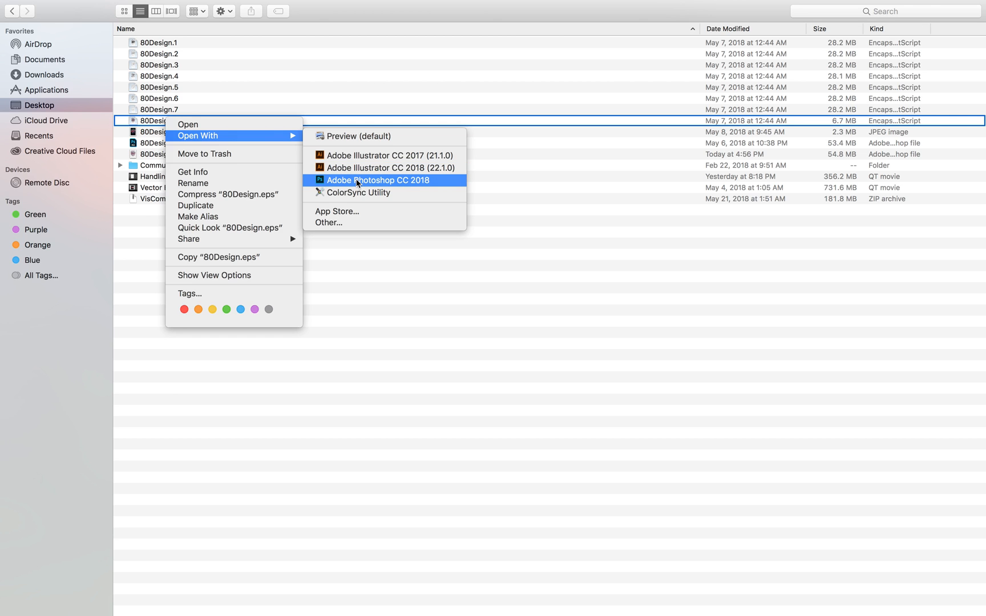
mouse_move(382, 184)
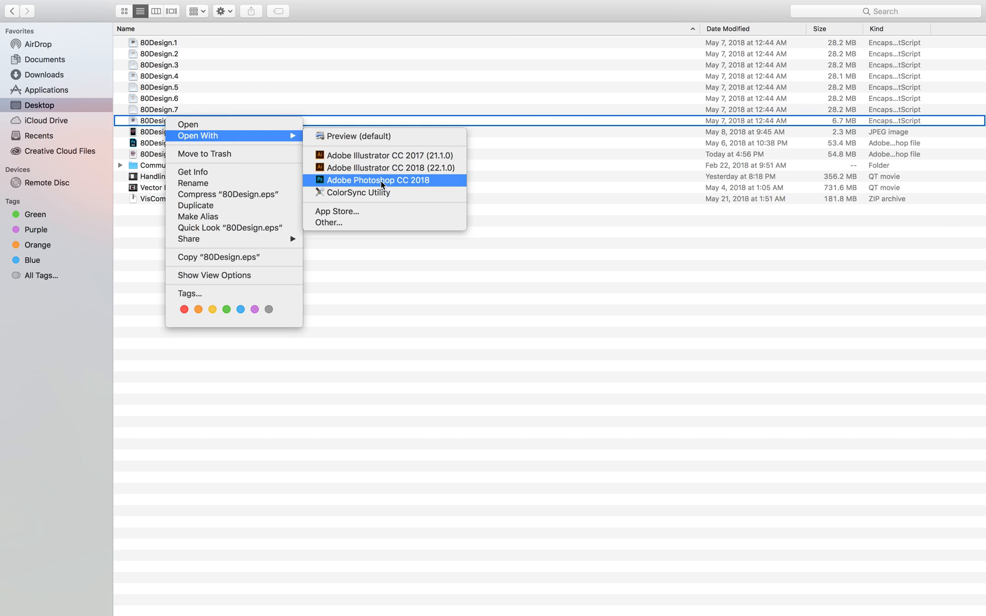
mouse_move(347, 183)
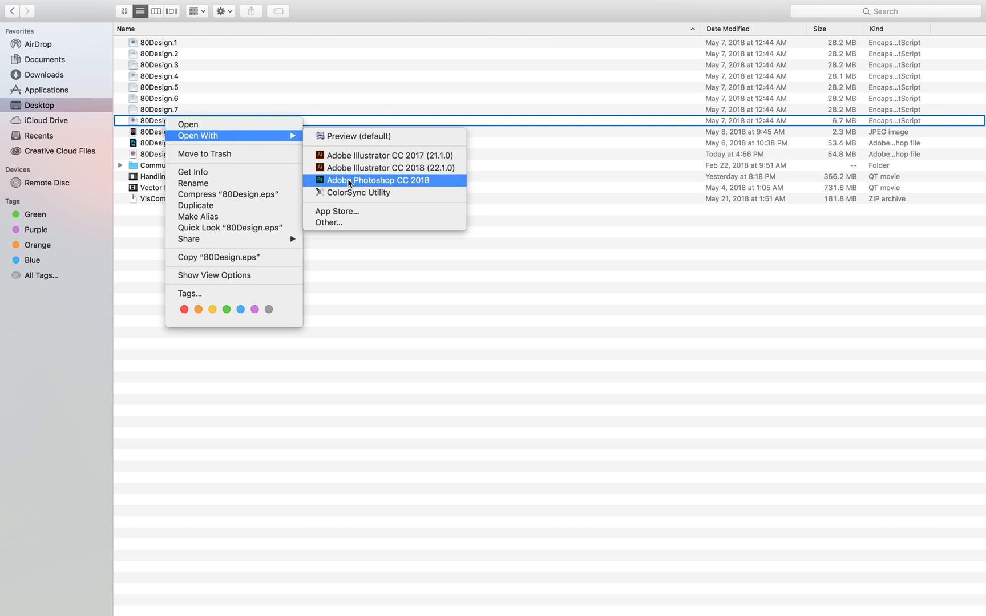
mouse_move(213, 119)
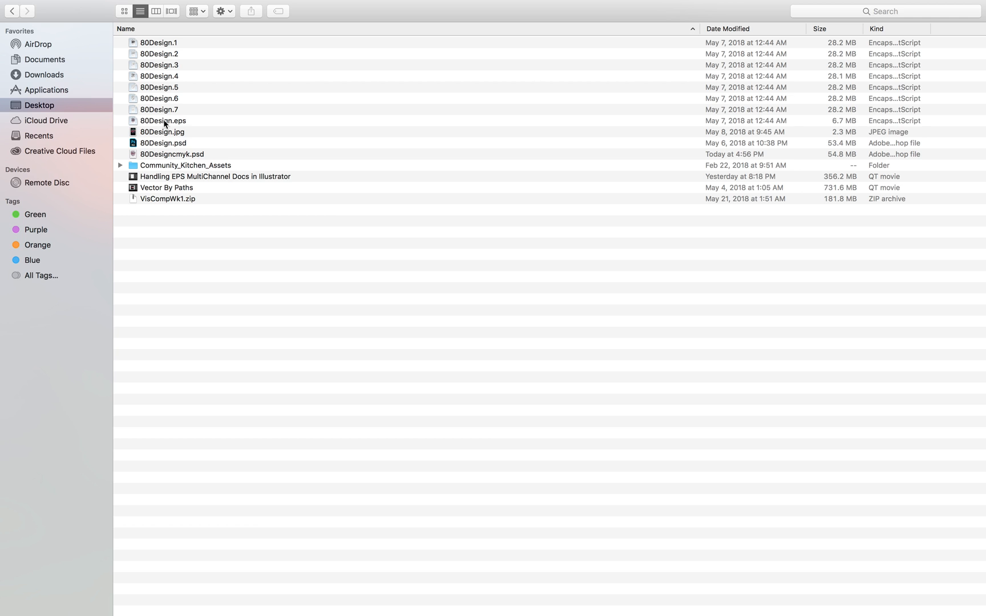
right_click(162, 120)
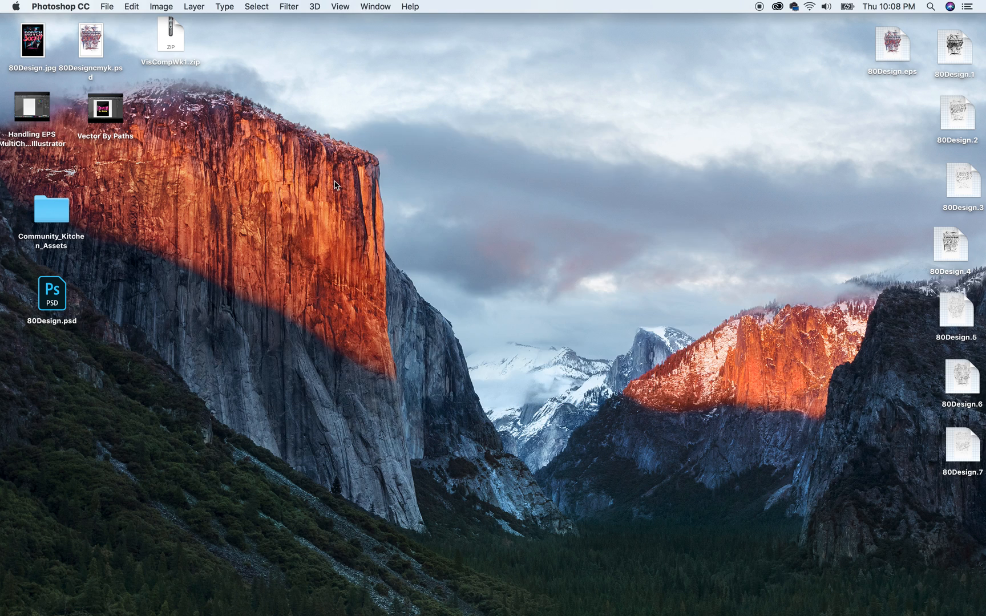
Open the multichannel EPS, hide the 80Design.7 channel, and check its Image > Mode.
double_click(892, 41)
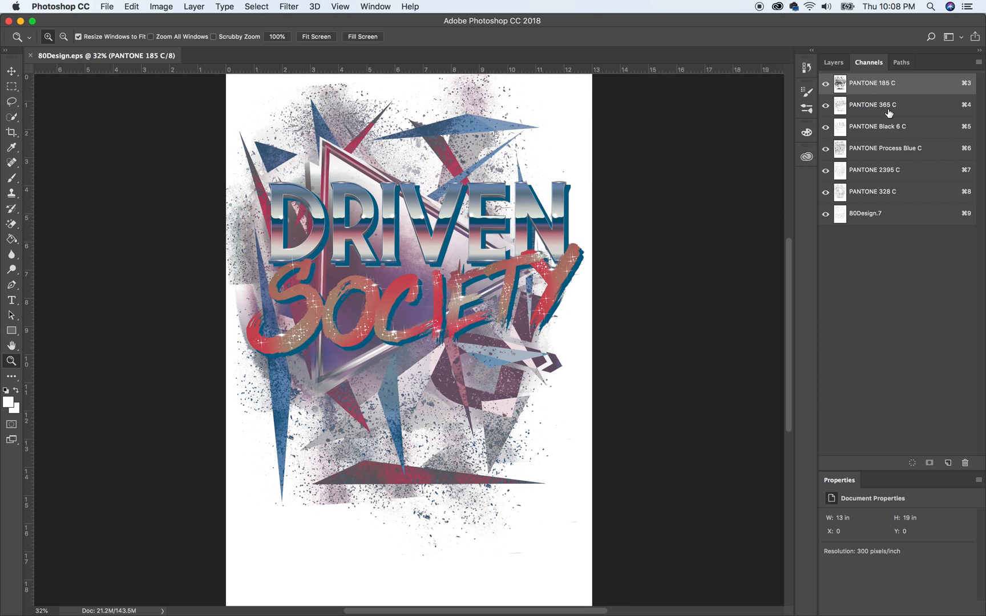
left_click(826, 216)
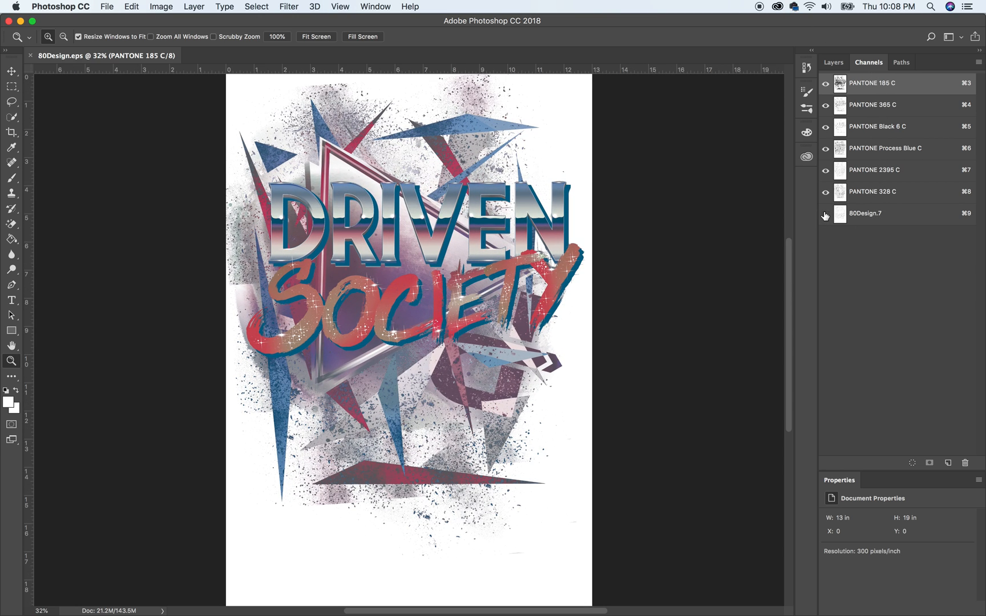
left_click(826, 214)
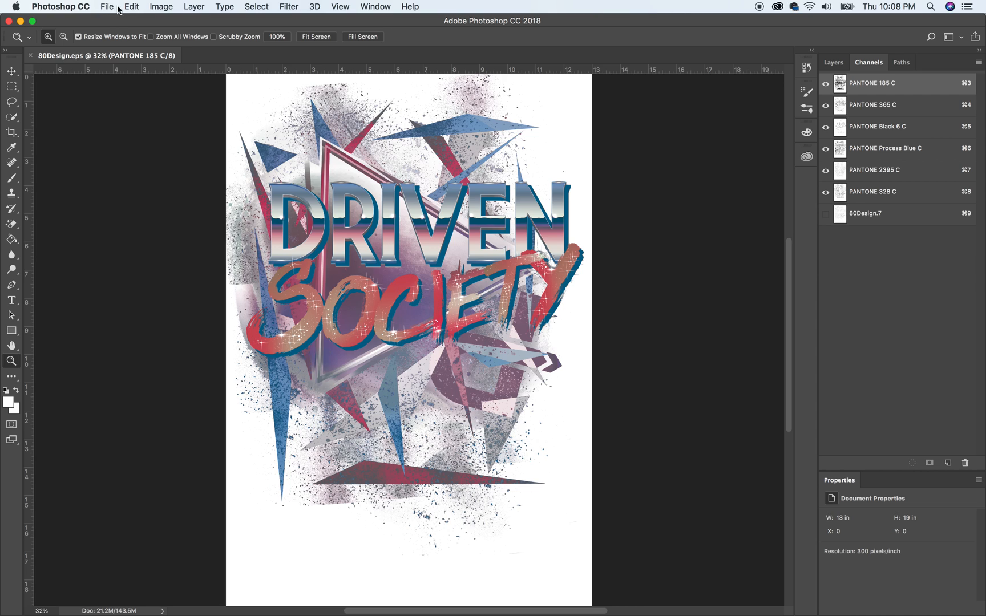
left_click(160, 7)
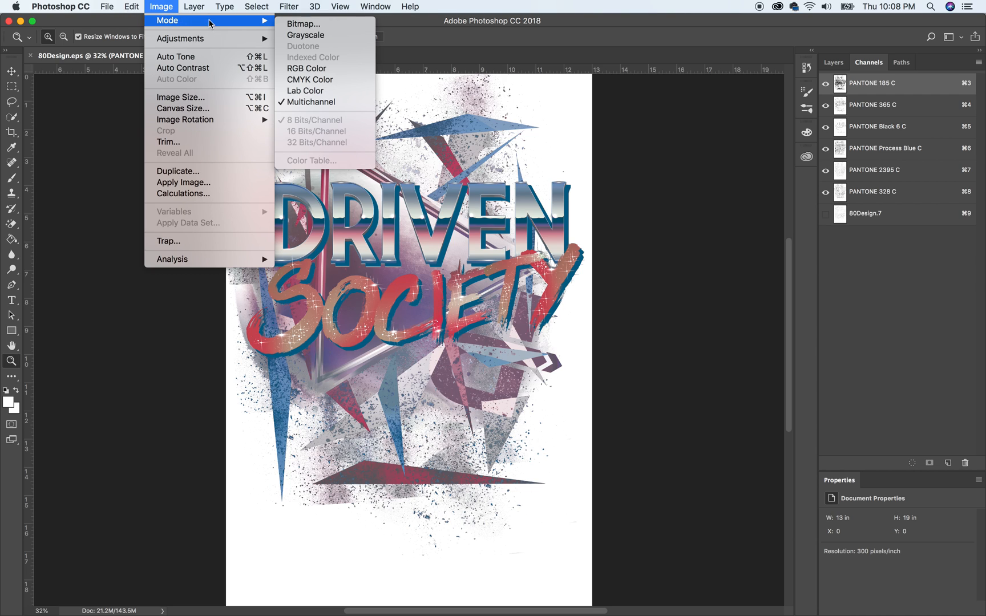
mouse_move(602, 115)
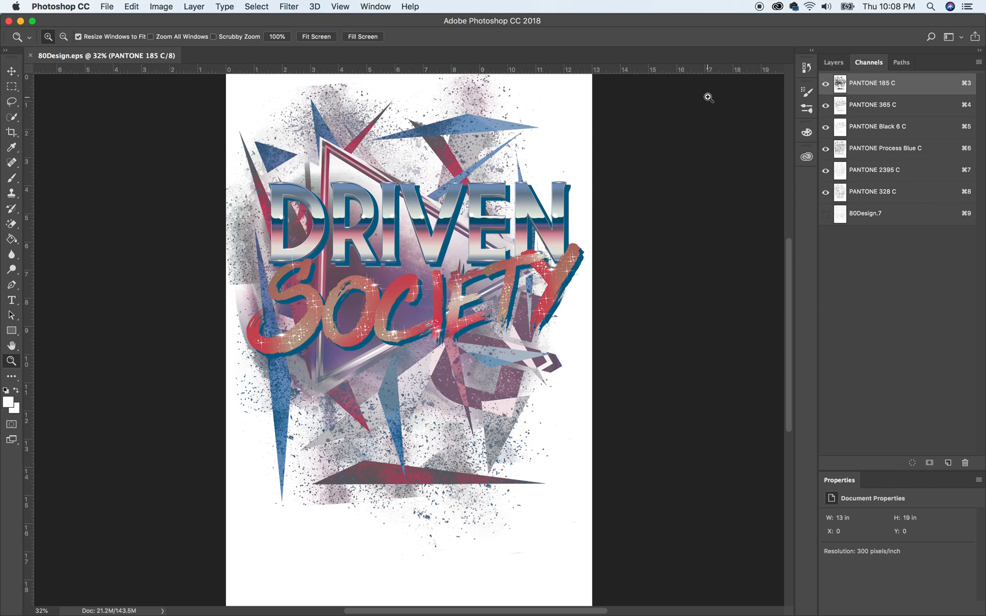
mouse_move(978, 67)
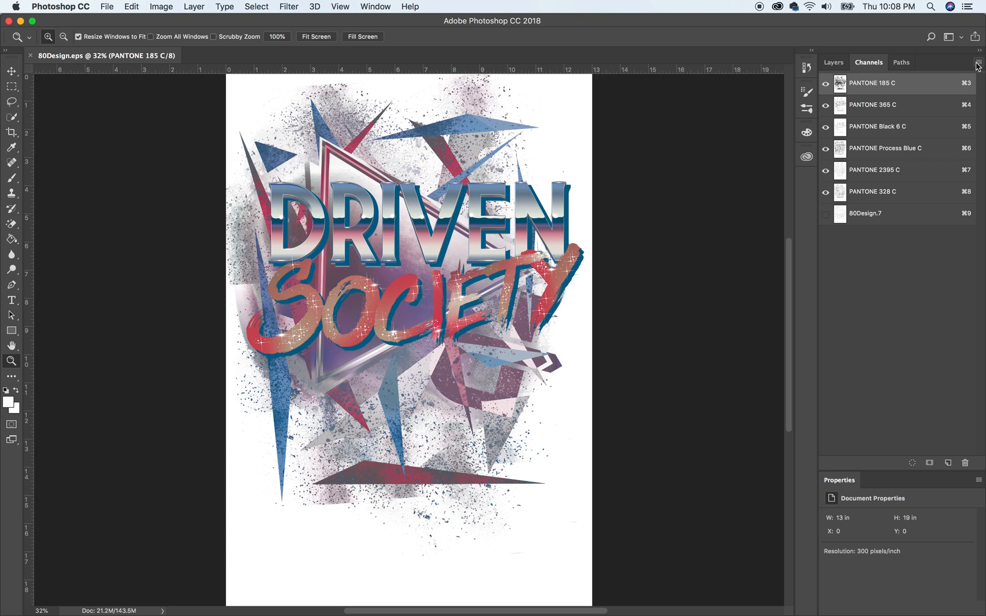
mouse_move(185, 29)
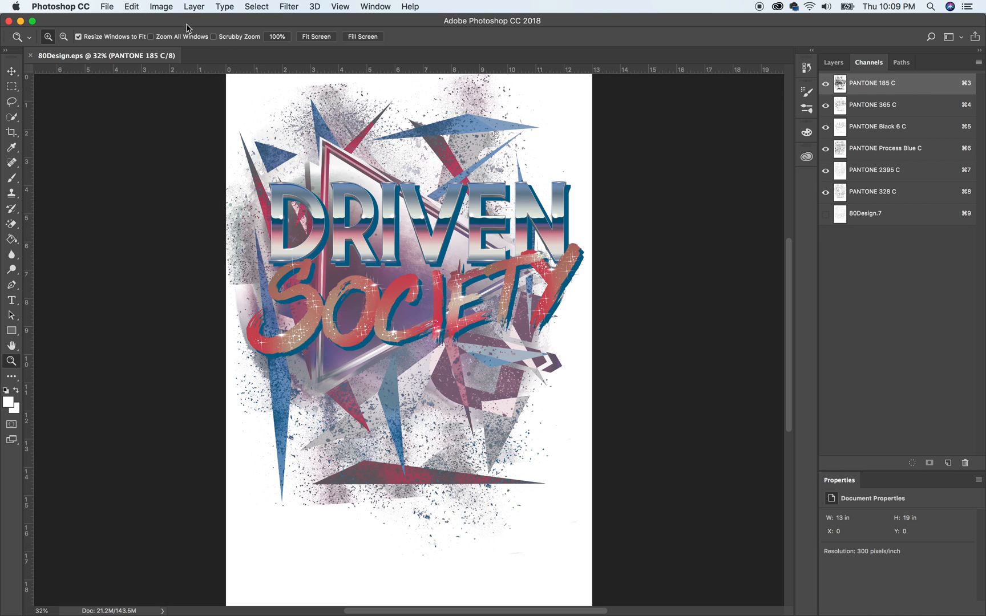
left_click(161, 6)
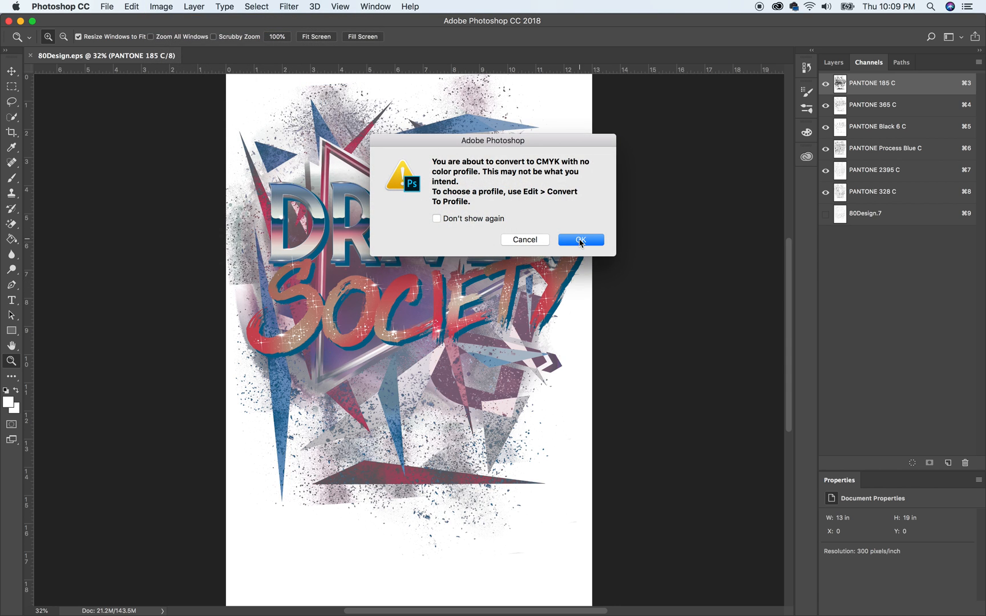
left_click(579, 240)
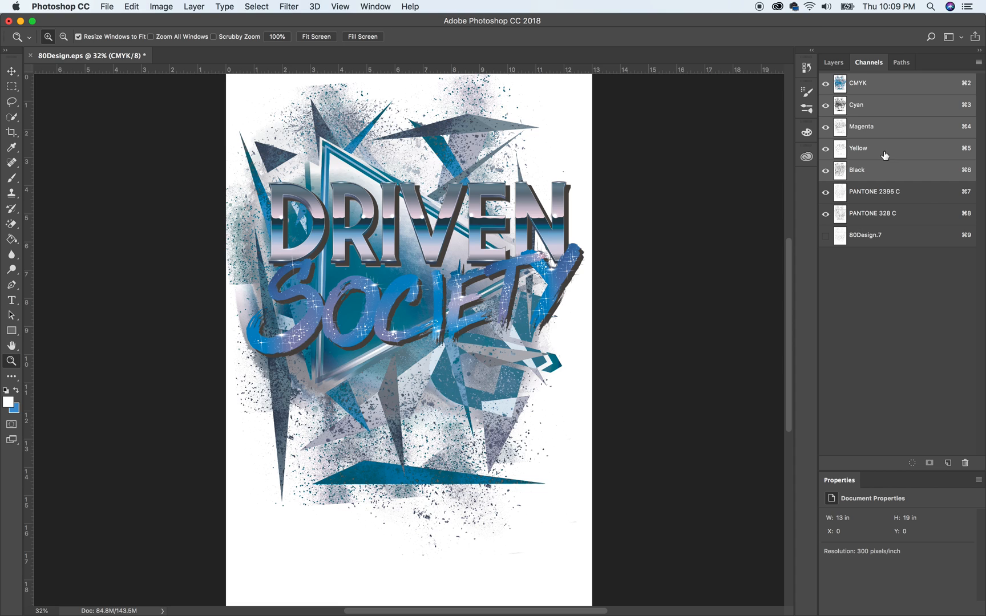
mouse_move(659, 50)
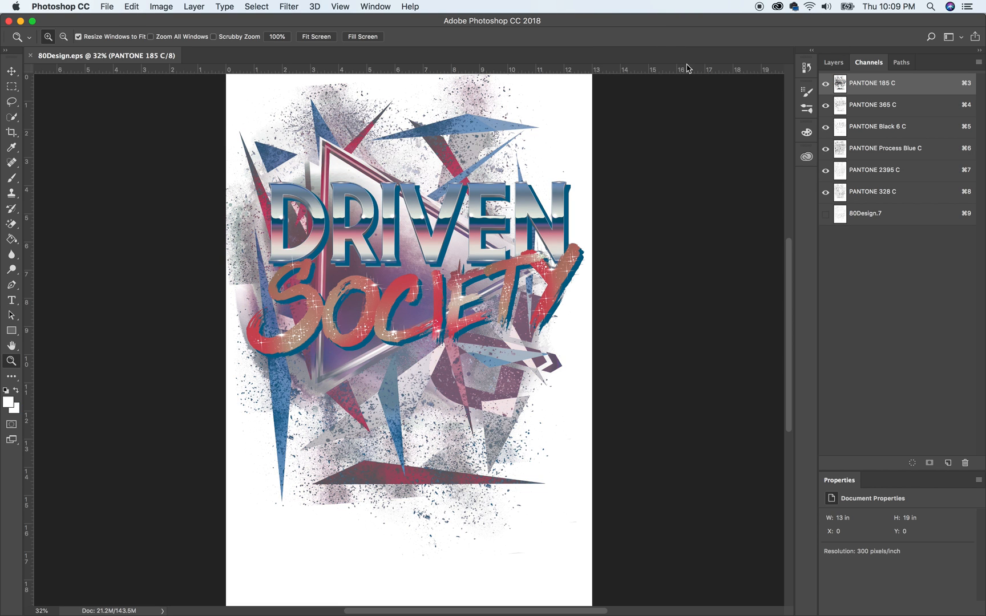
Add a new alpha channel named Black from the Channels panel menu.
left_click(979, 63)
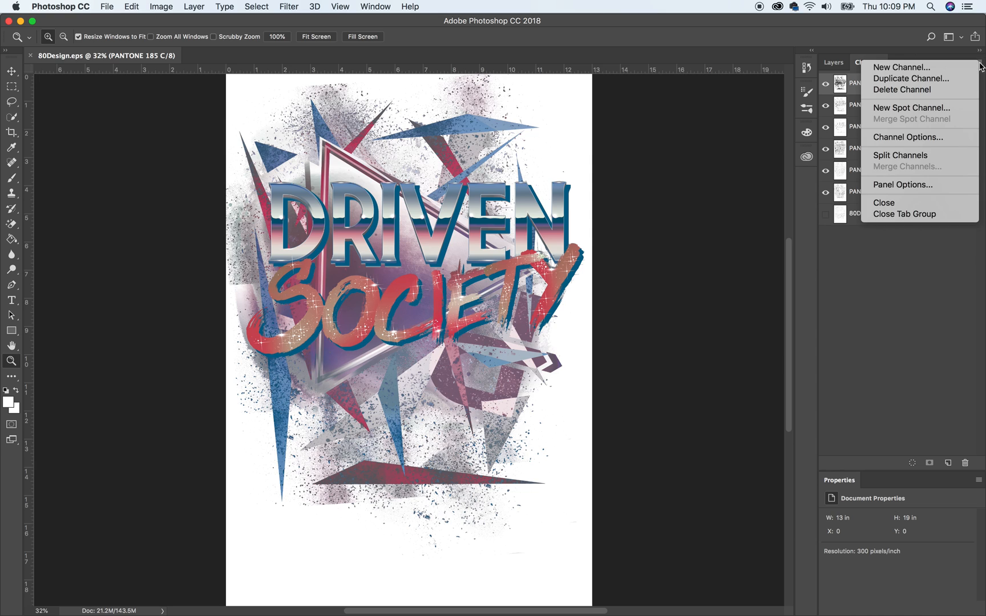
left_click(900, 67)
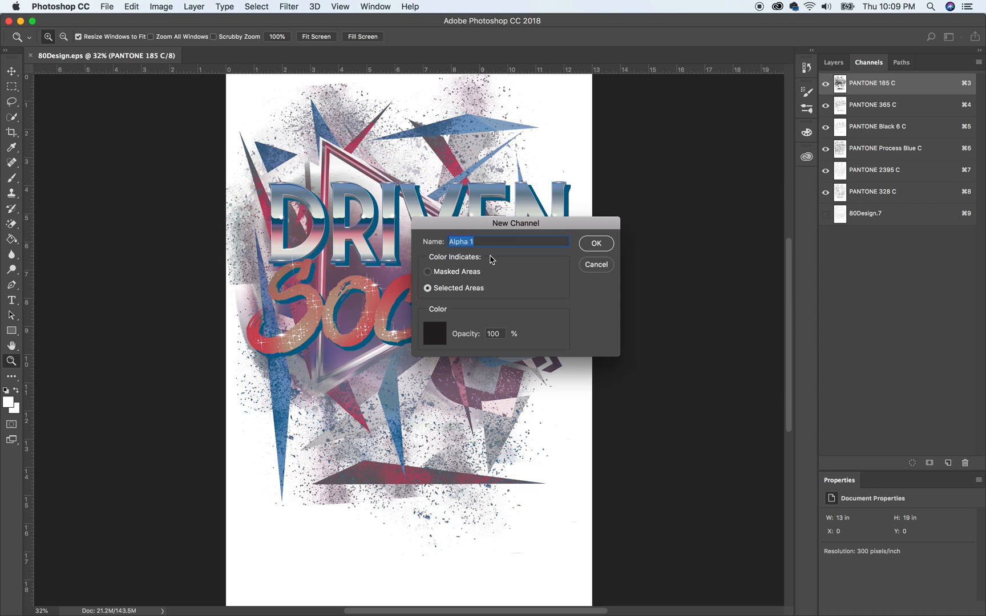
type("Black")
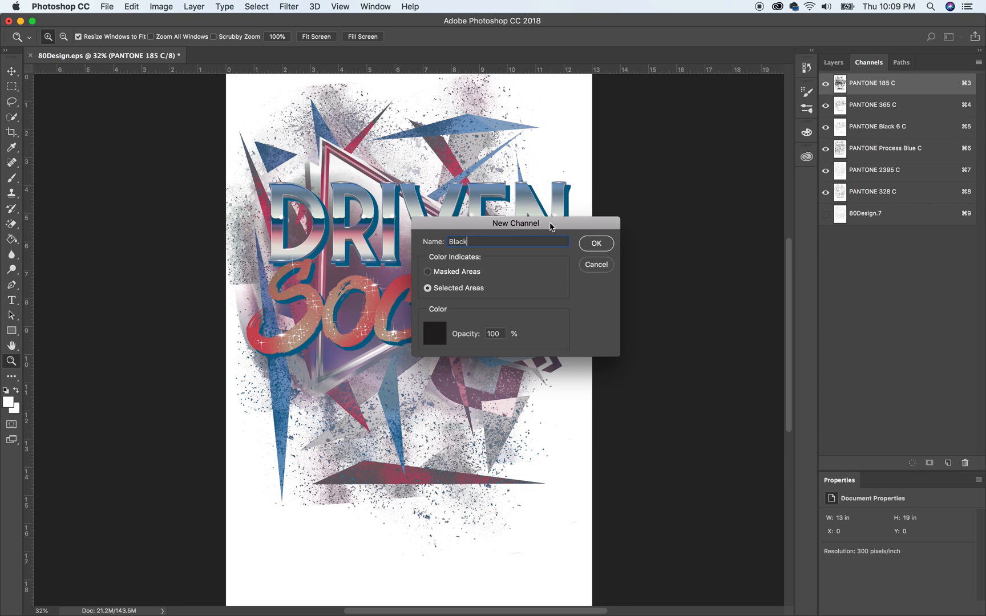
mouse_move(445, 340)
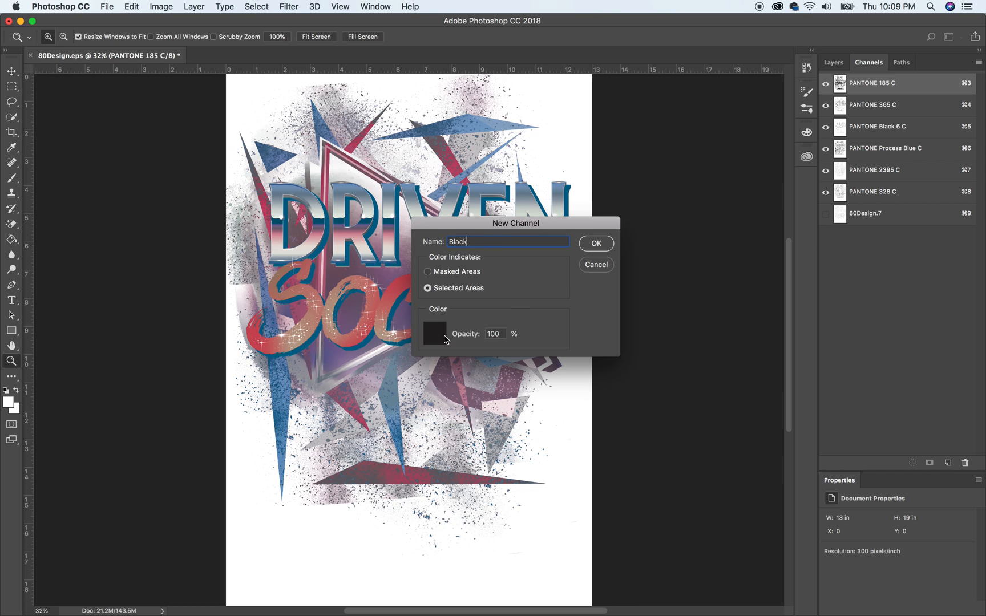
left_click(433, 332)
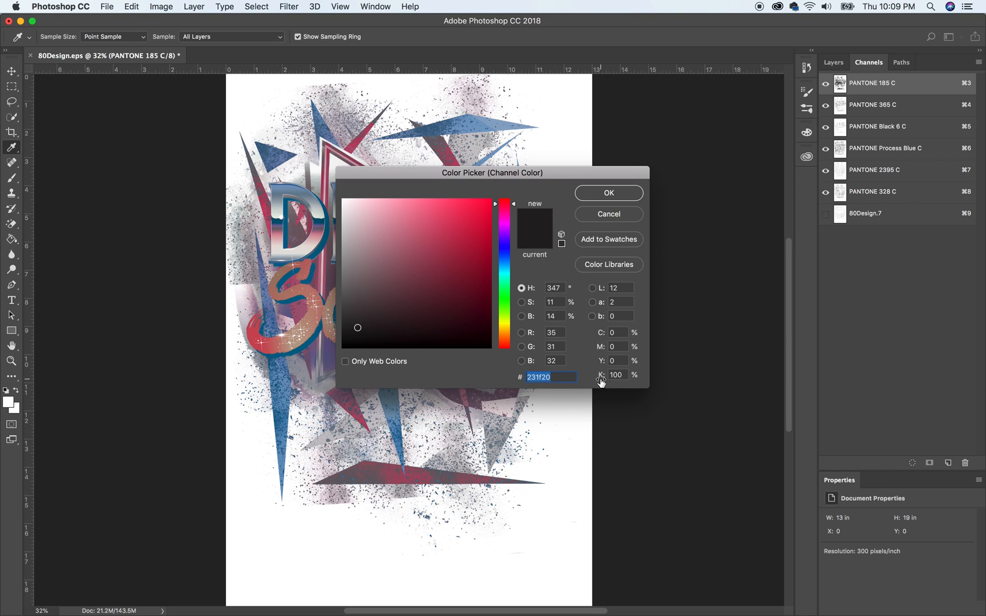
left_click(607, 192)
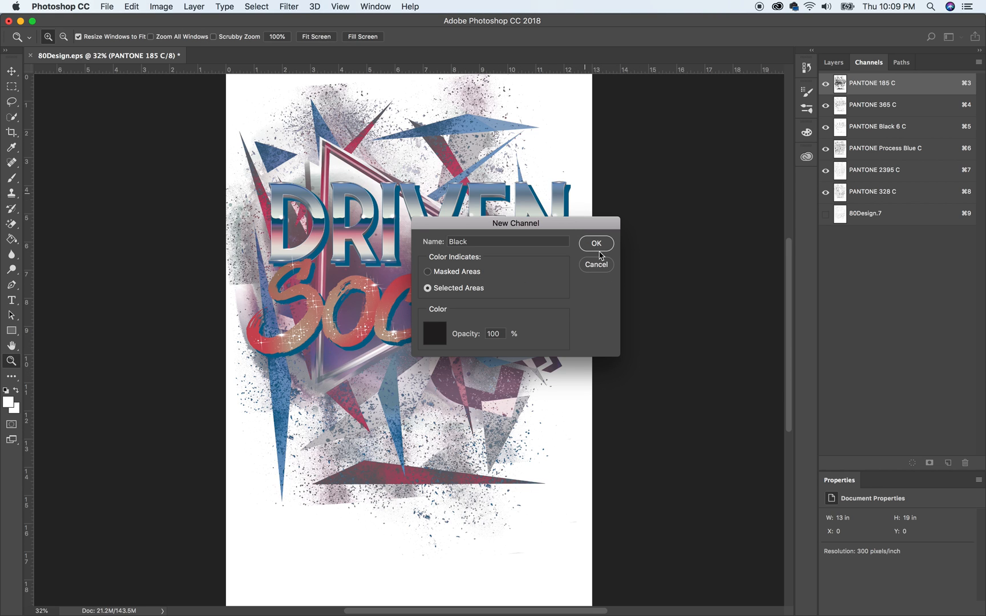
left_click(595, 243)
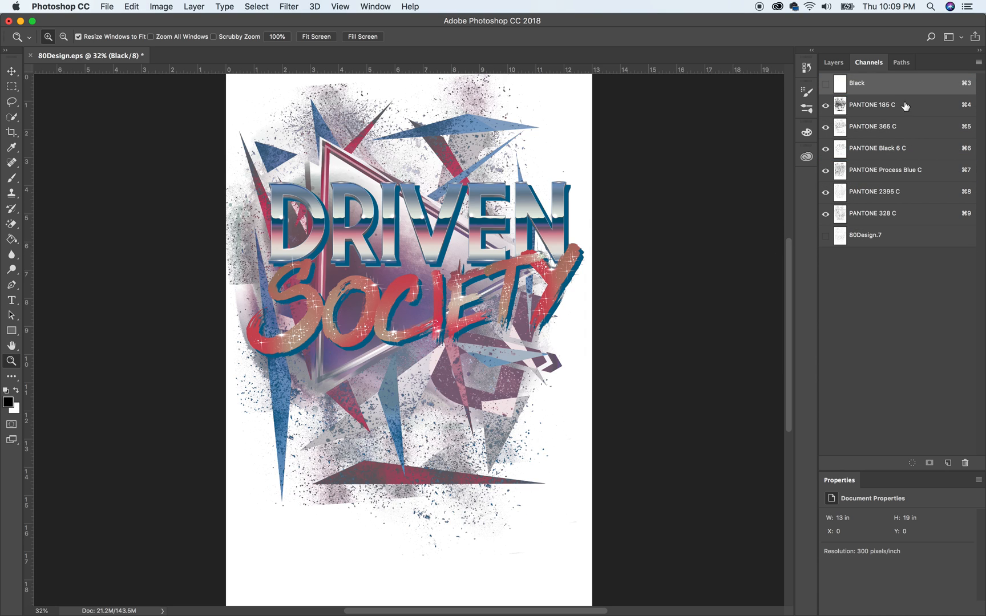
Create a channel named Yellow with a Y 100% display colour.
left_click(977, 62)
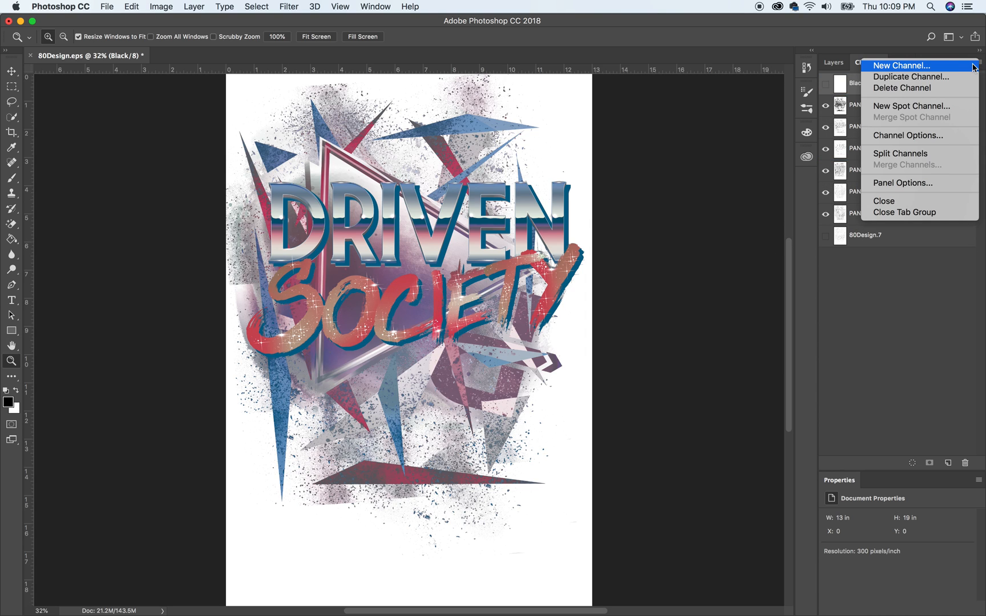
mouse_move(908, 69)
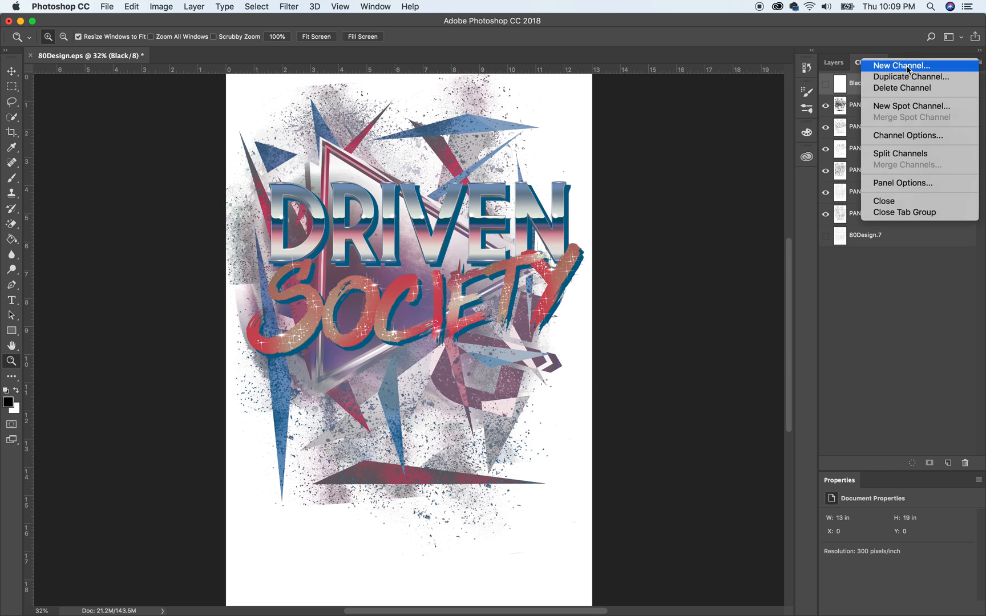
left_click(901, 66)
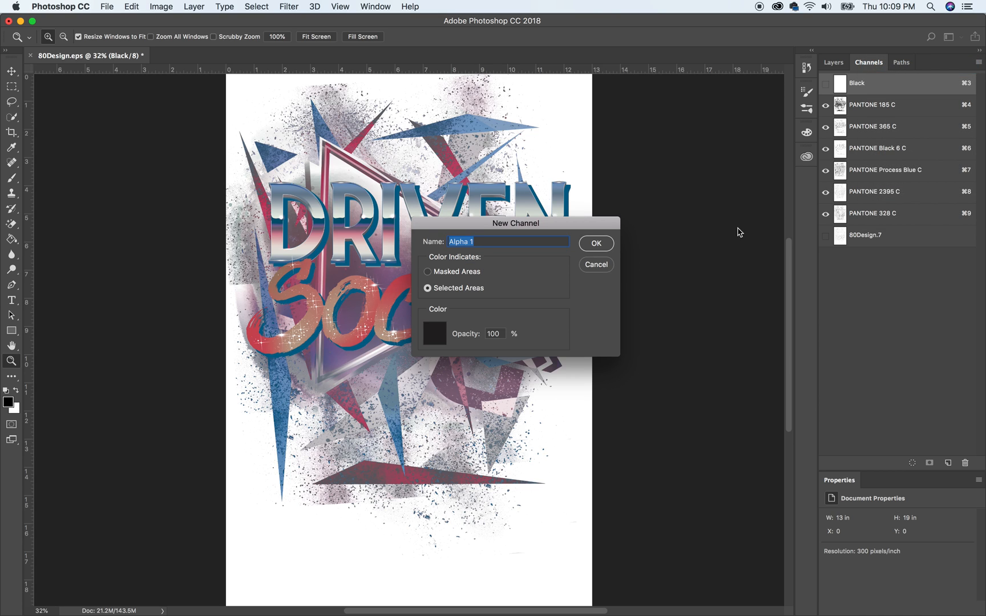
mouse_move(488, 251)
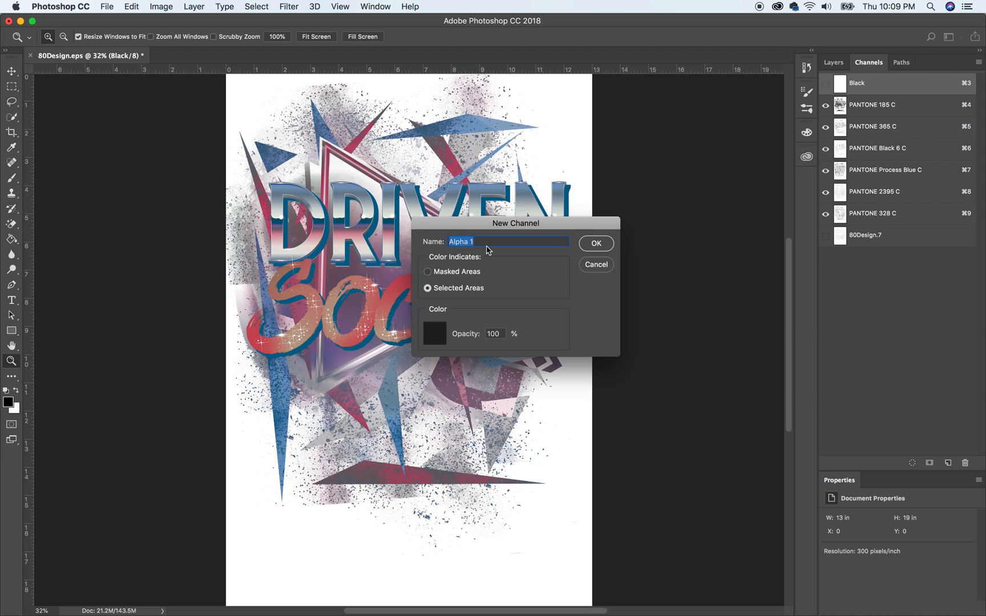
type("Yello")
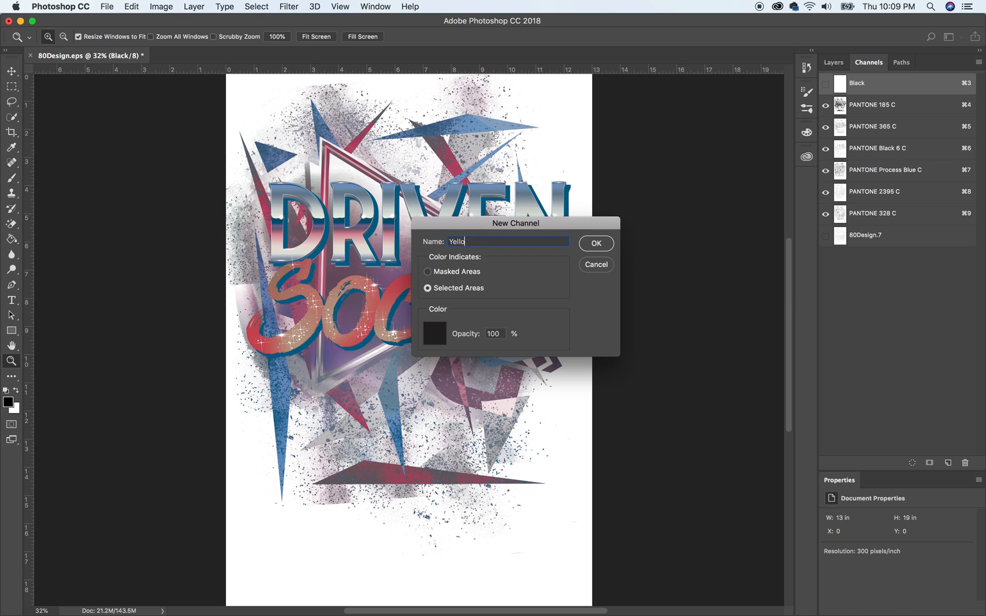
type("w")
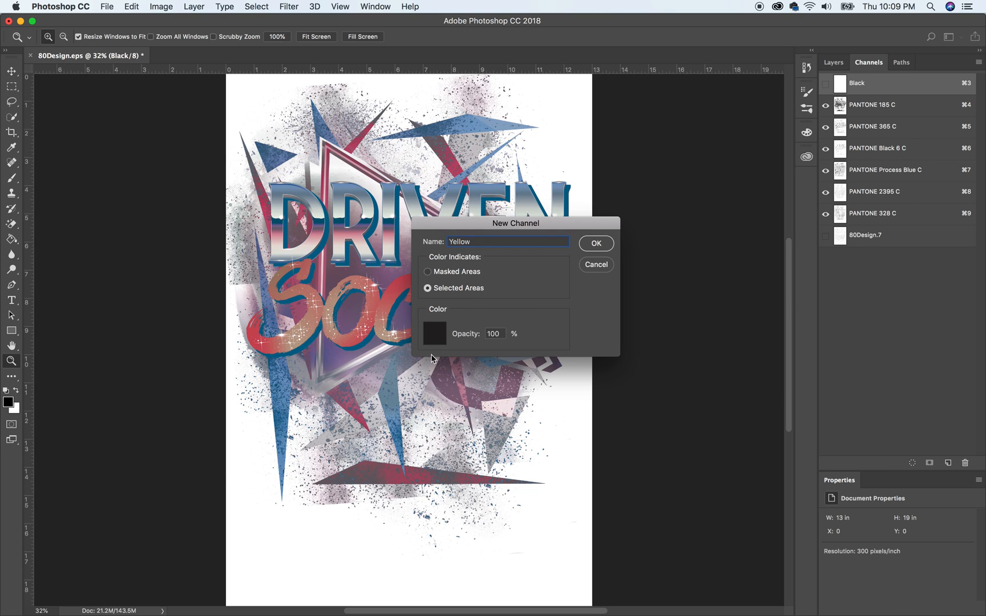
left_click(434, 333)
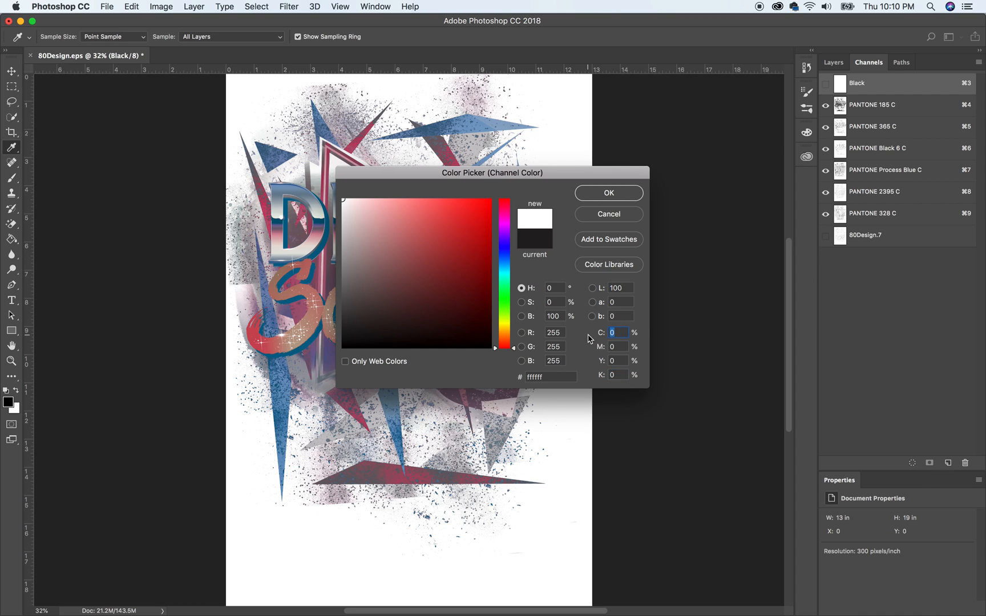
left_click(620, 360)
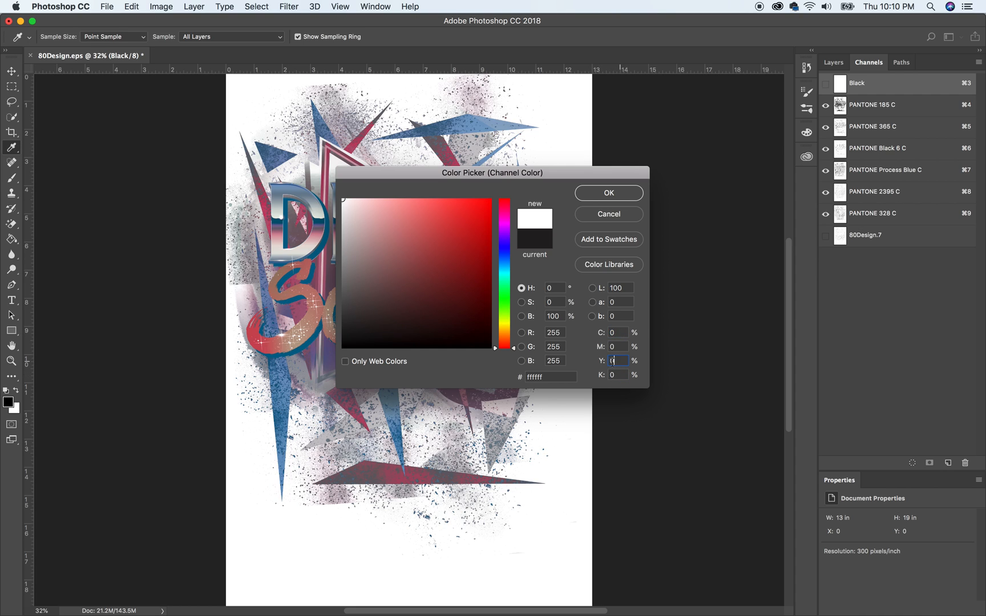
type("100")
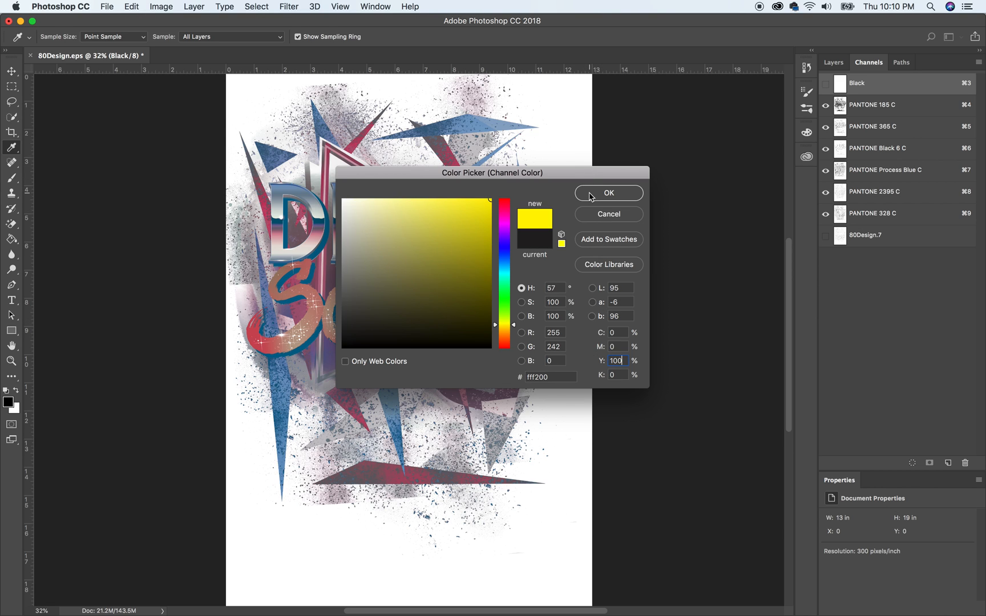
left_click(608, 193)
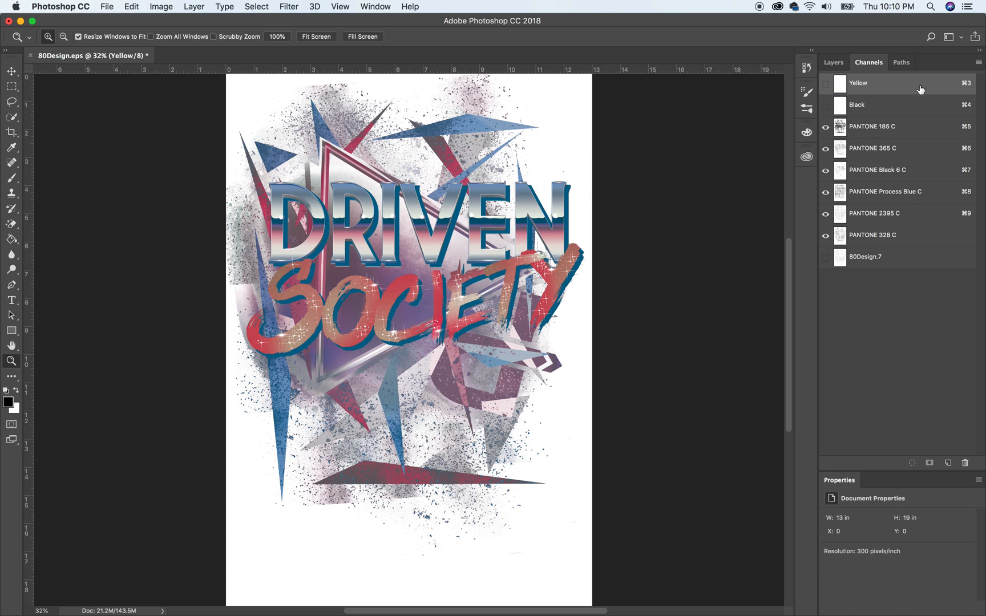
Create a channel named Magenta with a magenta display colour.
left_click(978, 61)
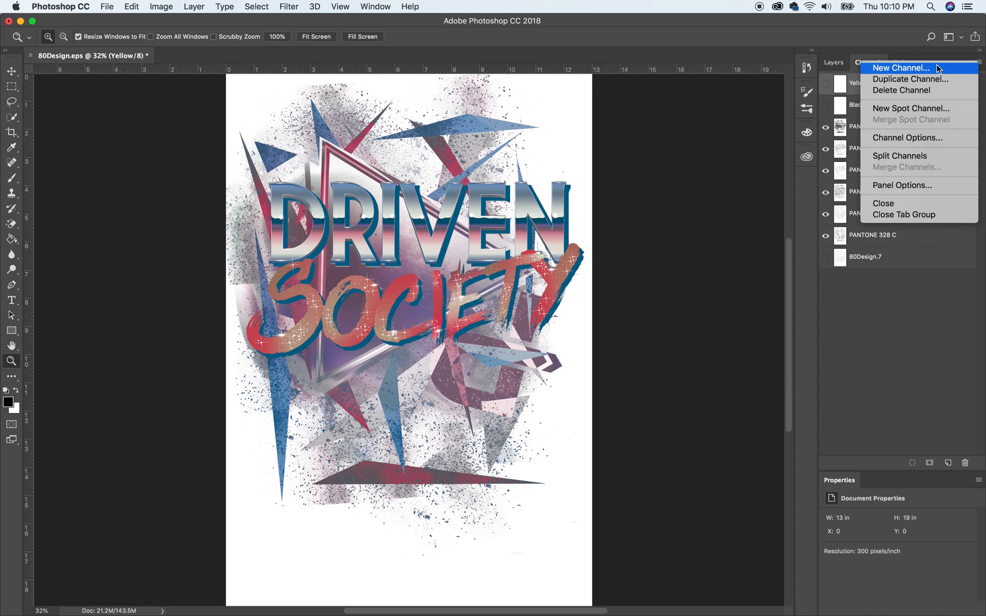
left_click(900, 68)
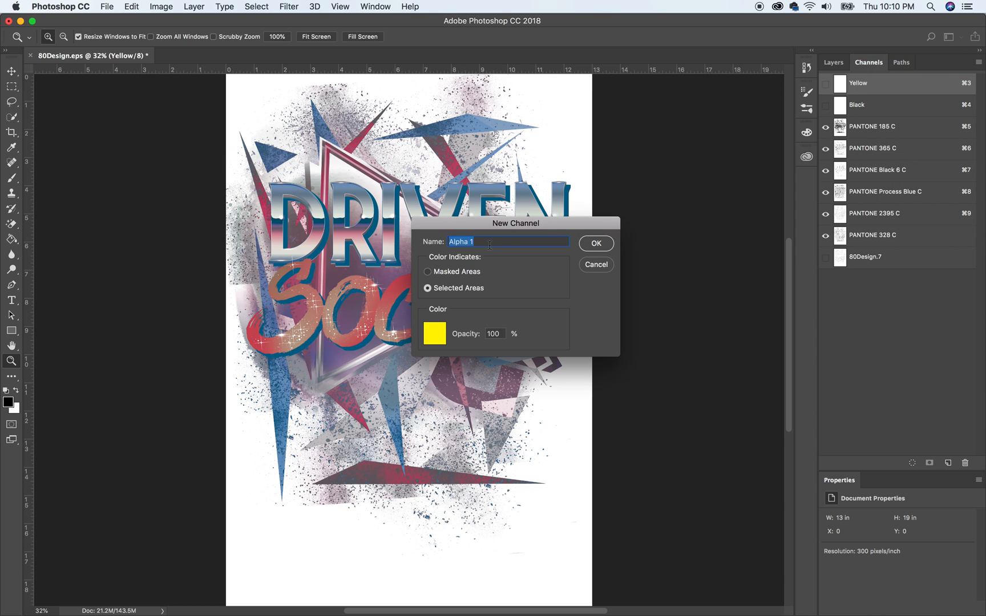
type("Magen")
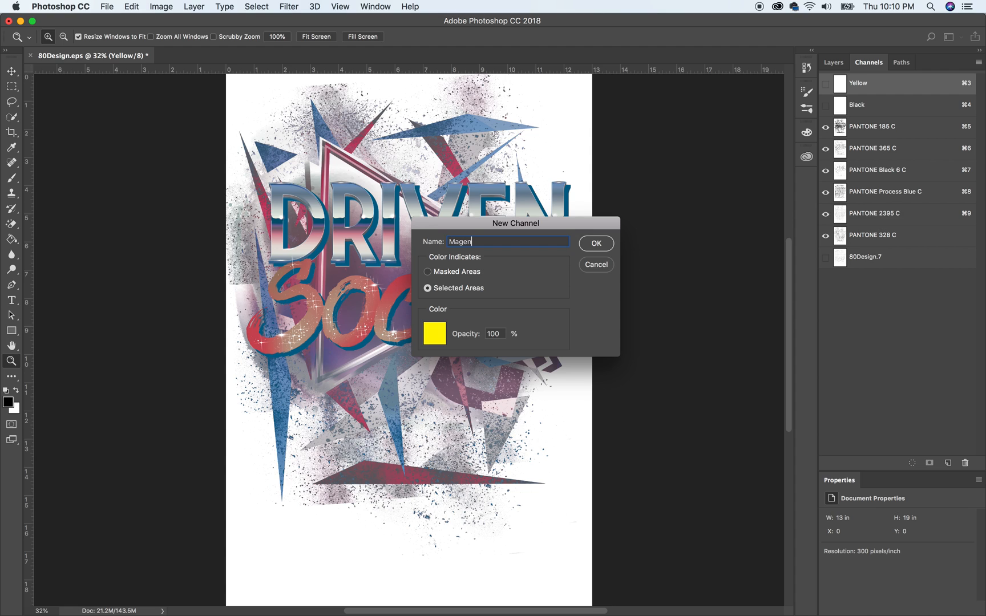
type("ta")
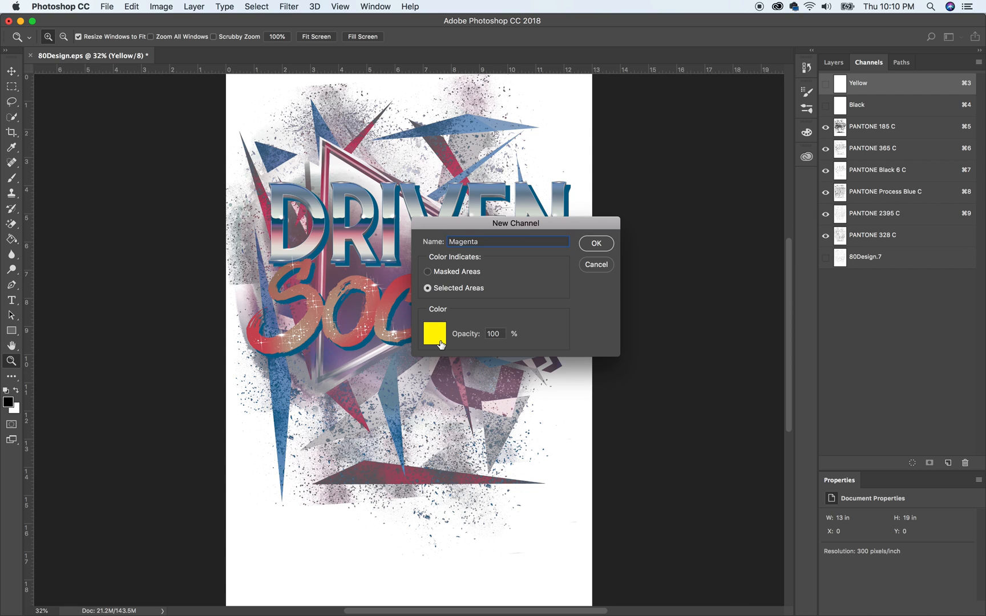
left_click(434, 332)
type("100")
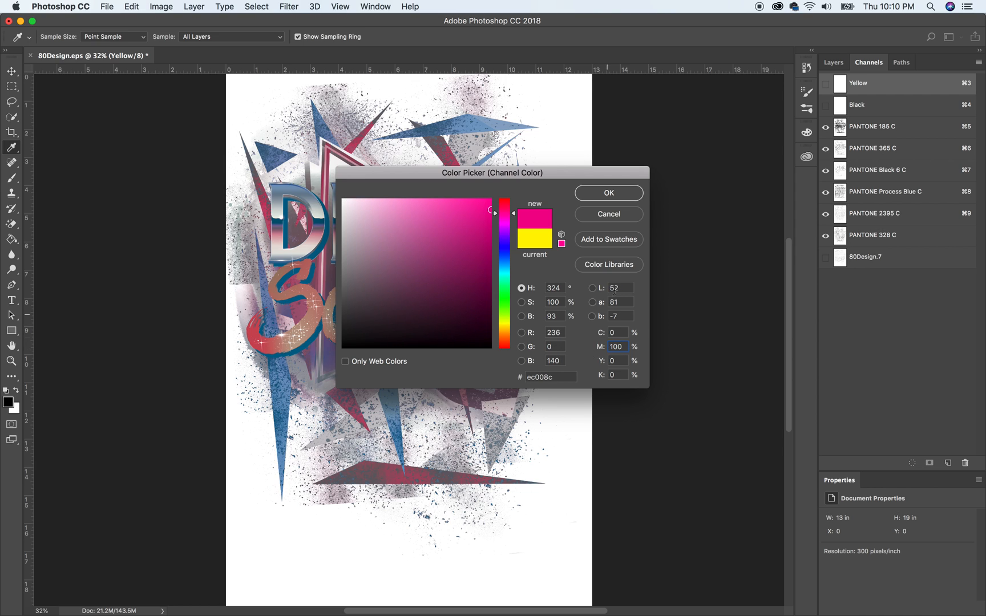
mouse_move(607, 193)
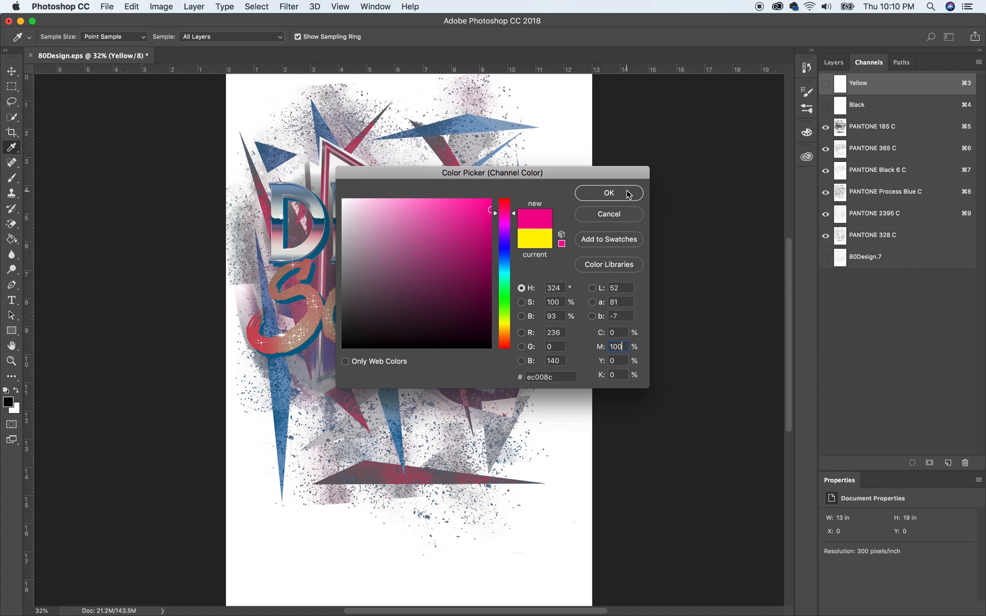
left_click(607, 192)
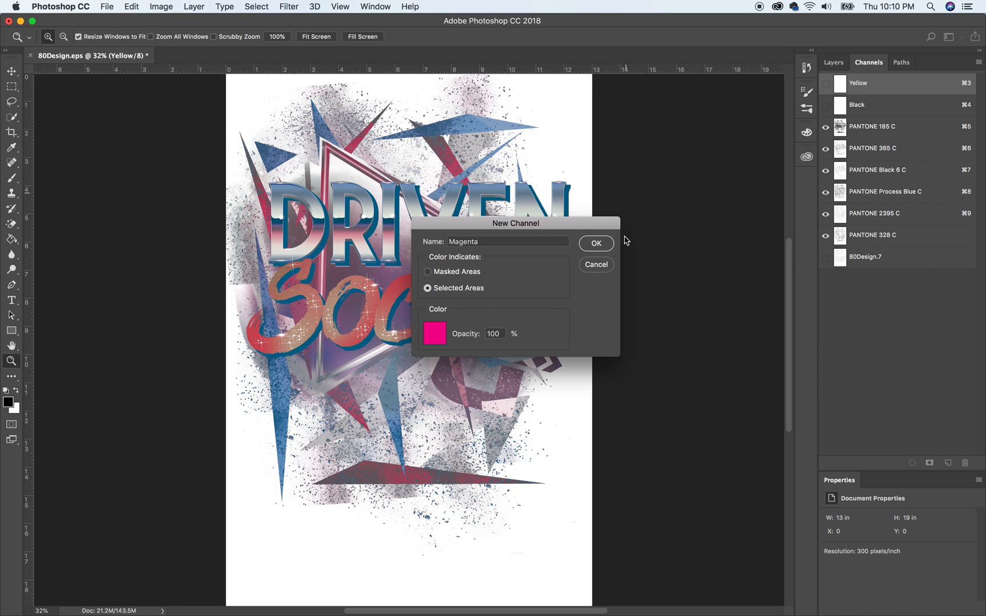
mouse_move(468, 289)
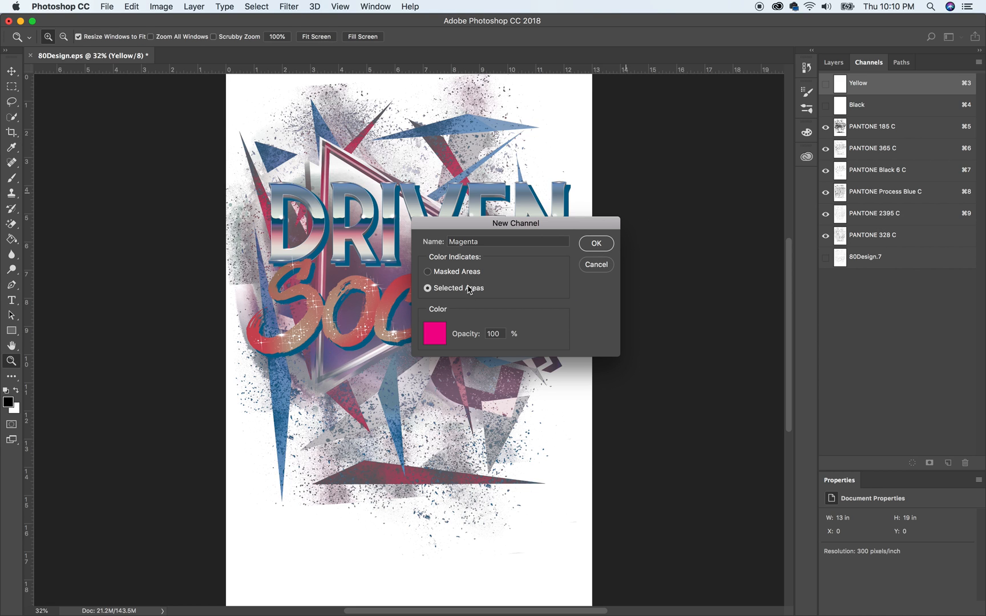
mouse_move(595, 245)
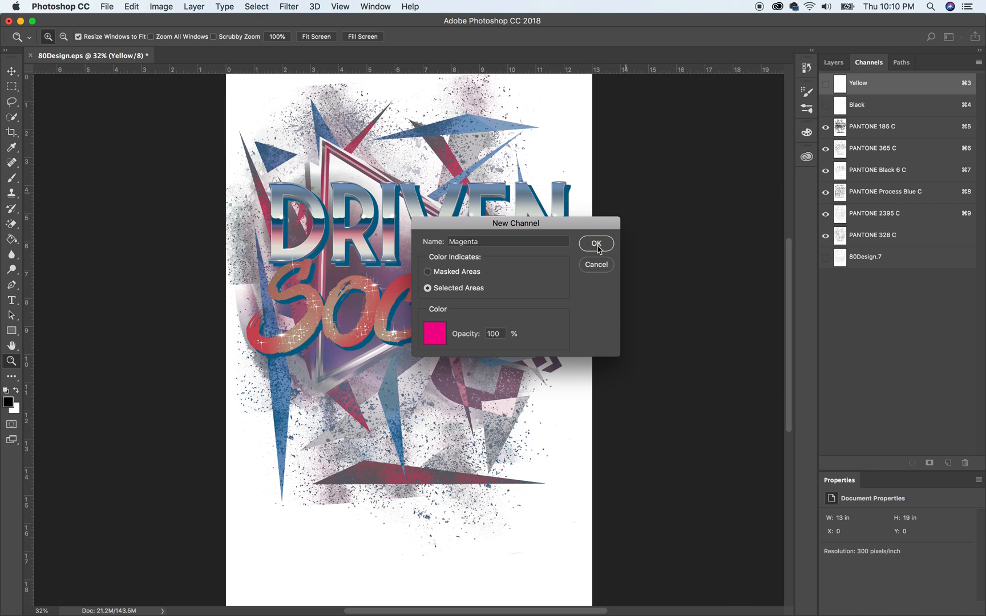
left_click(596, 244)
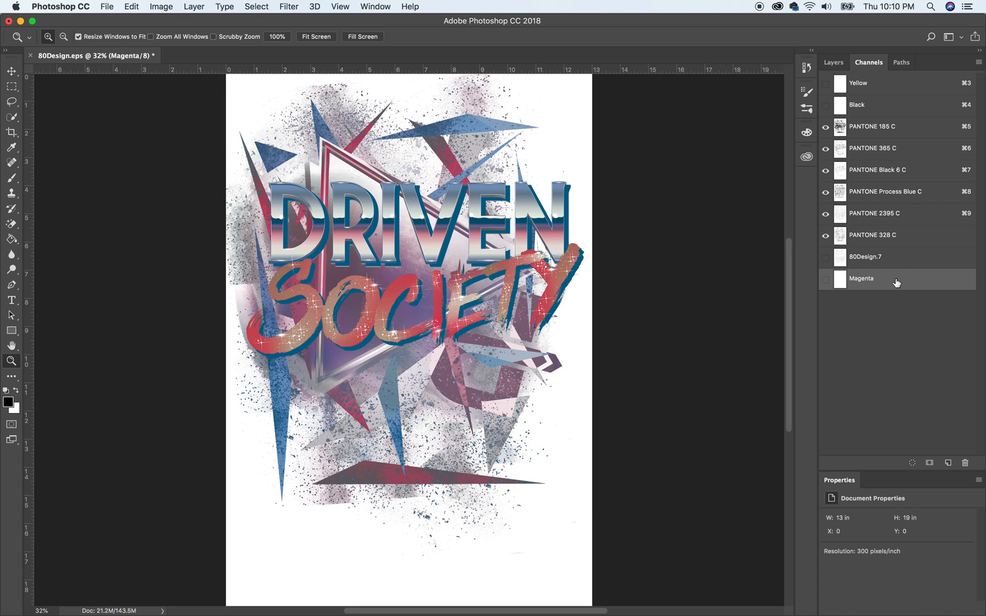
mouse_move(889, 104)
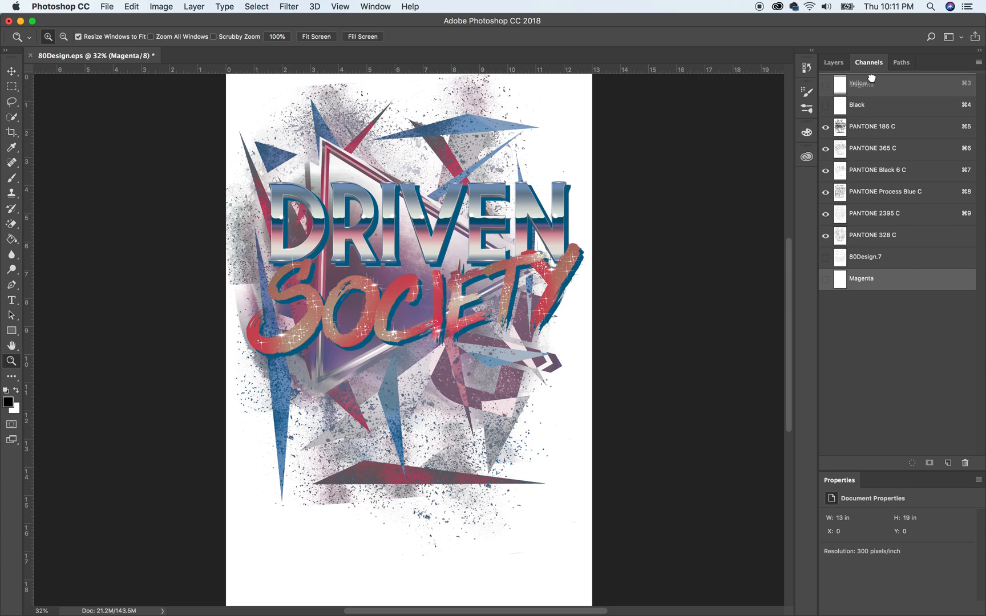
Add a Cyan channel with a cyan display colour and select it for reordering.
scroll("up", 3)
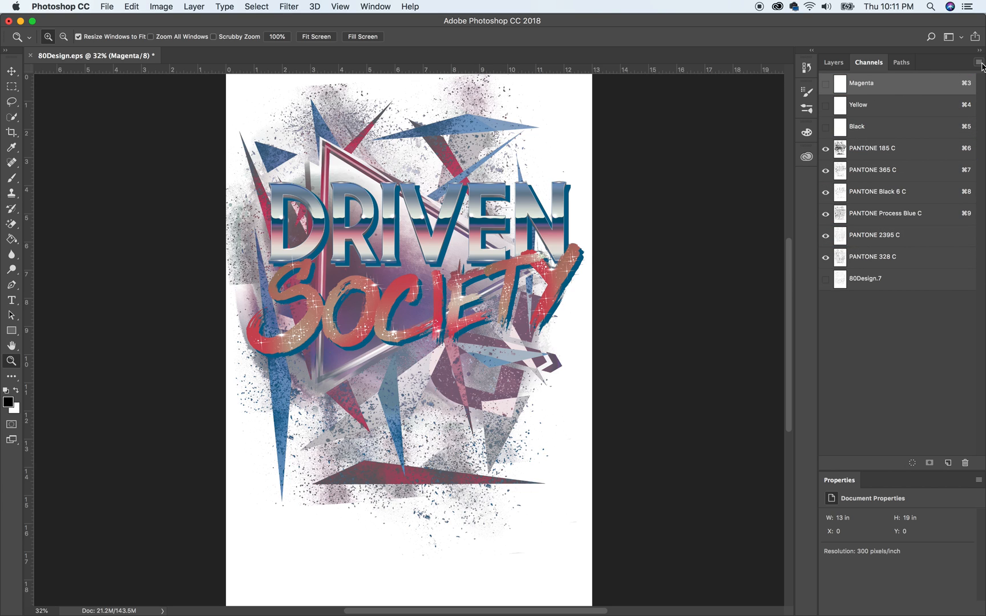
left_click(946, 463)
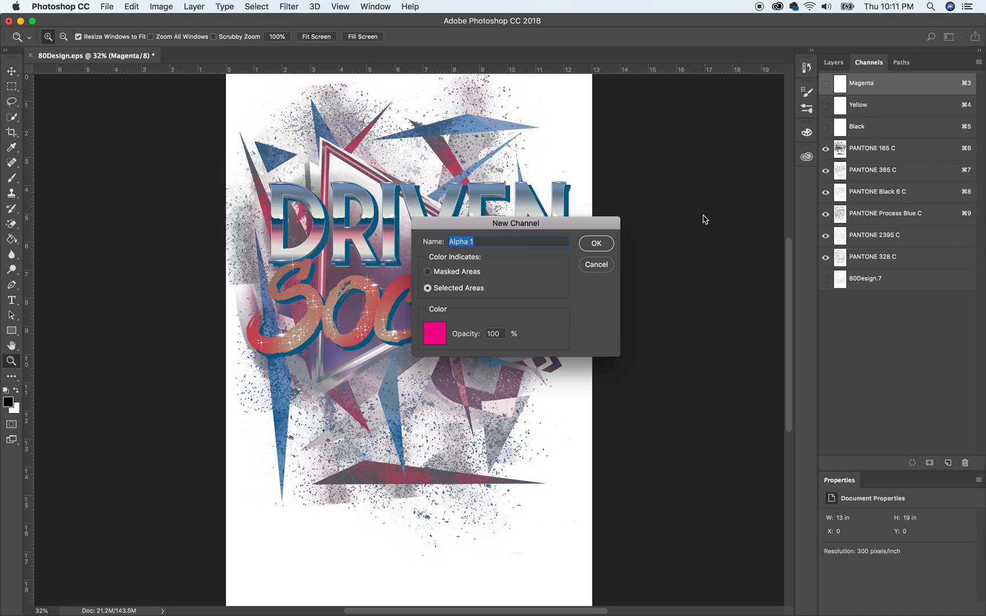
type("C")
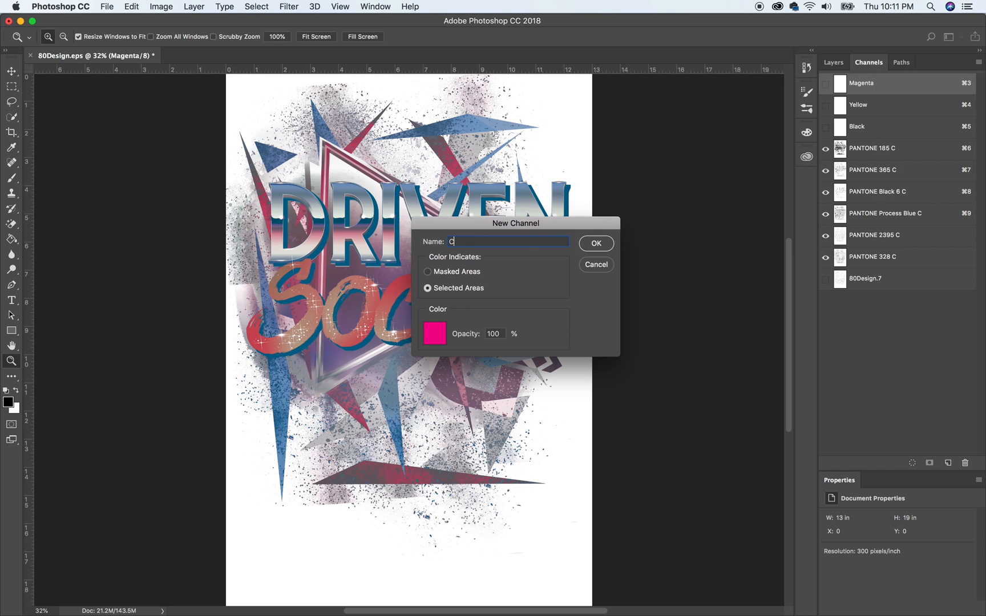
type("yan")
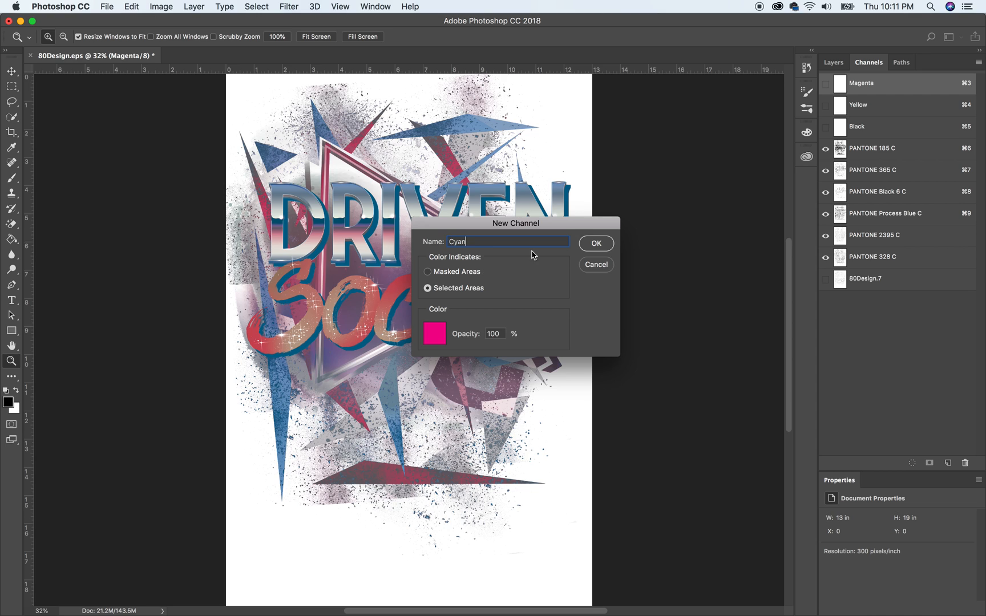
left_click(435, 333)
type("10")
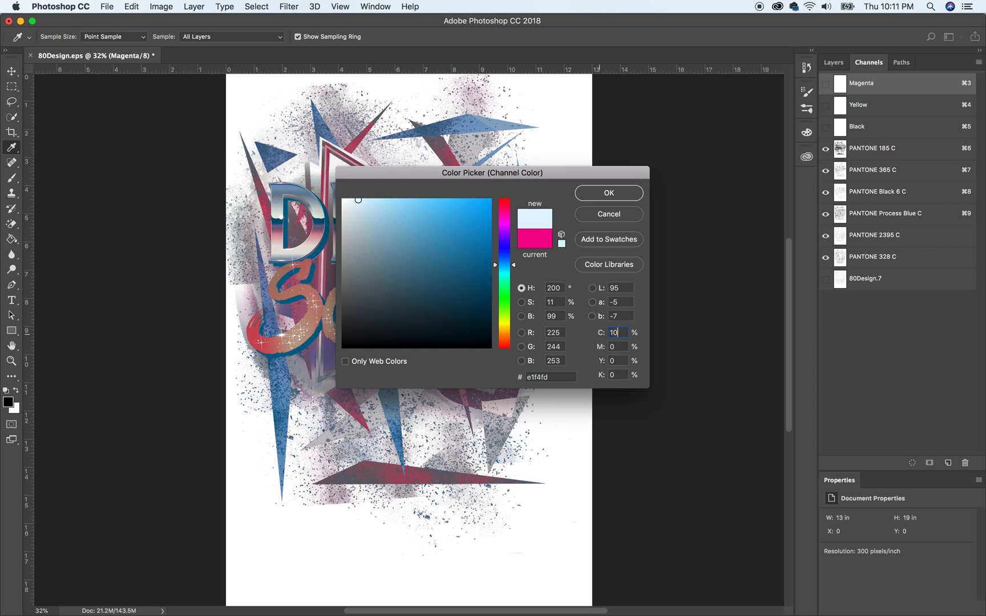
left_click(608, 193)
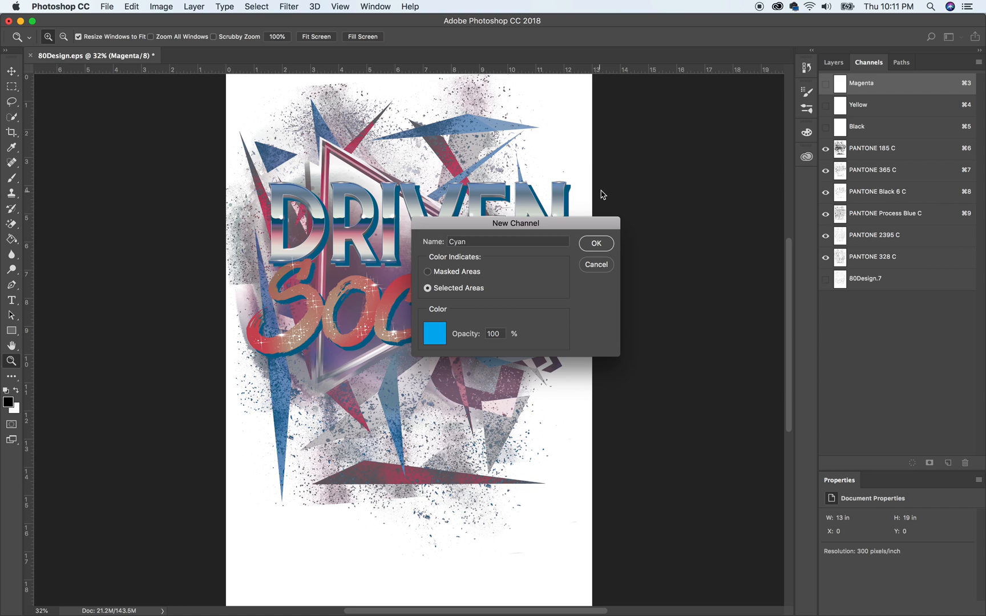
left_click(595, 243)
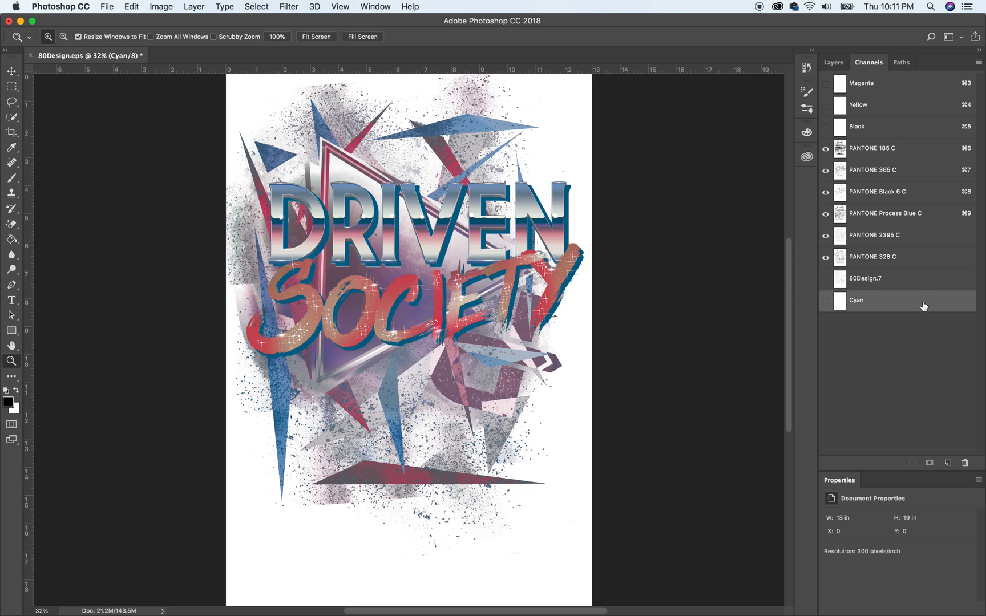
mouse_move(895, 80)
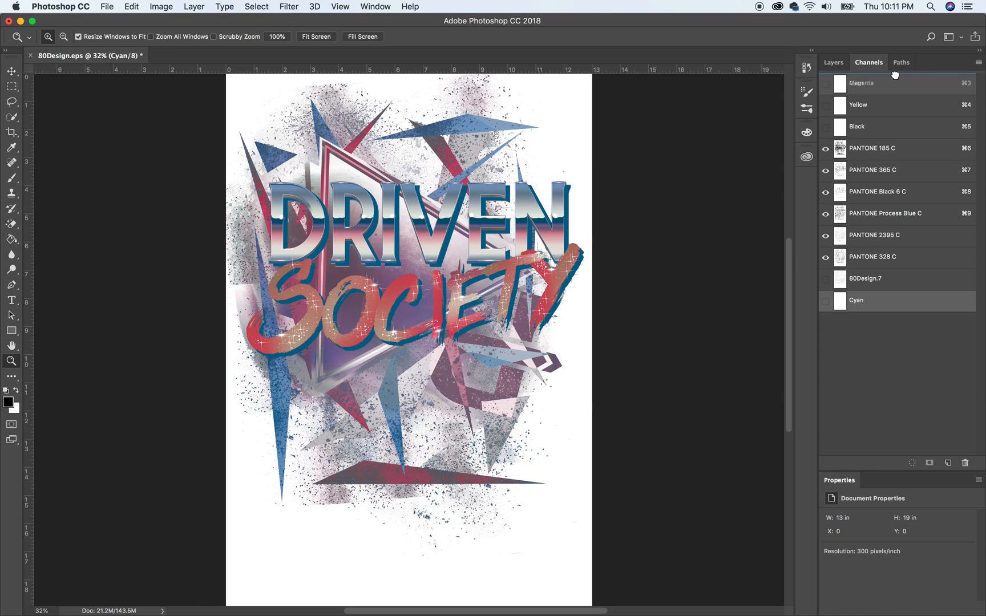
Show the process channels and convert the image to CMYK Color without a profile.
scroll("up", 3)
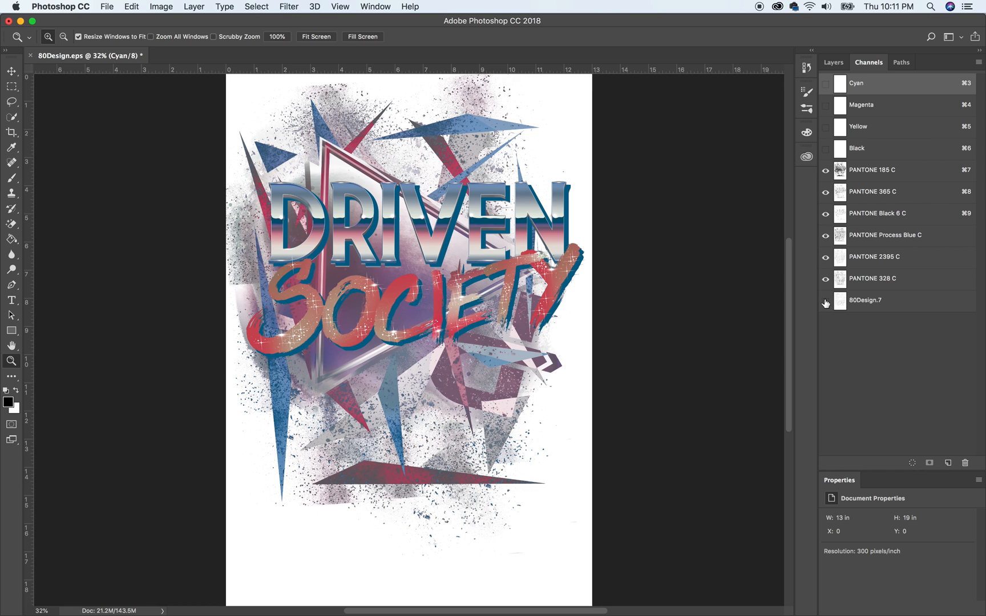
left_click(826, 303)
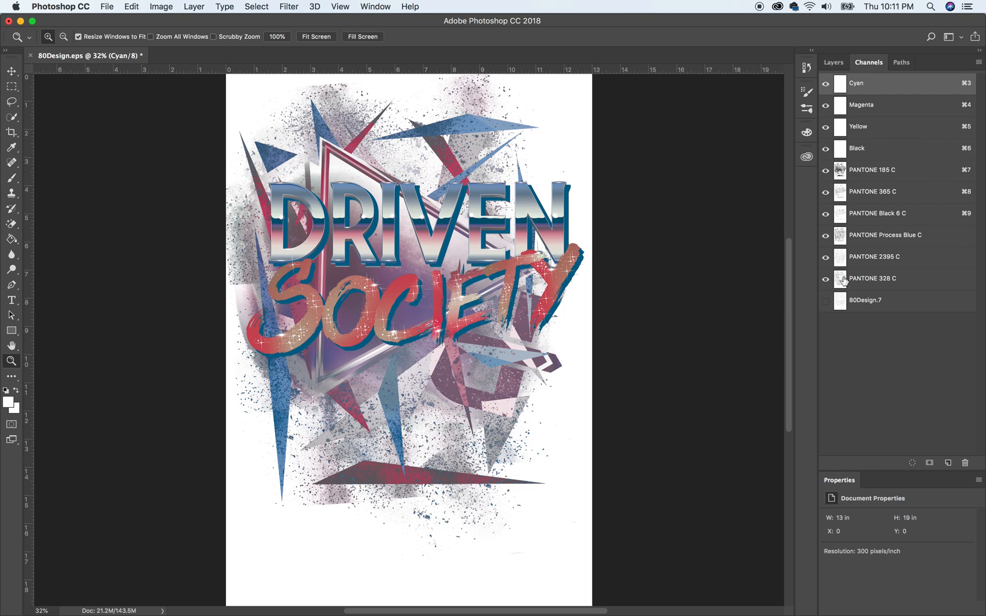
left_click(161, 6)
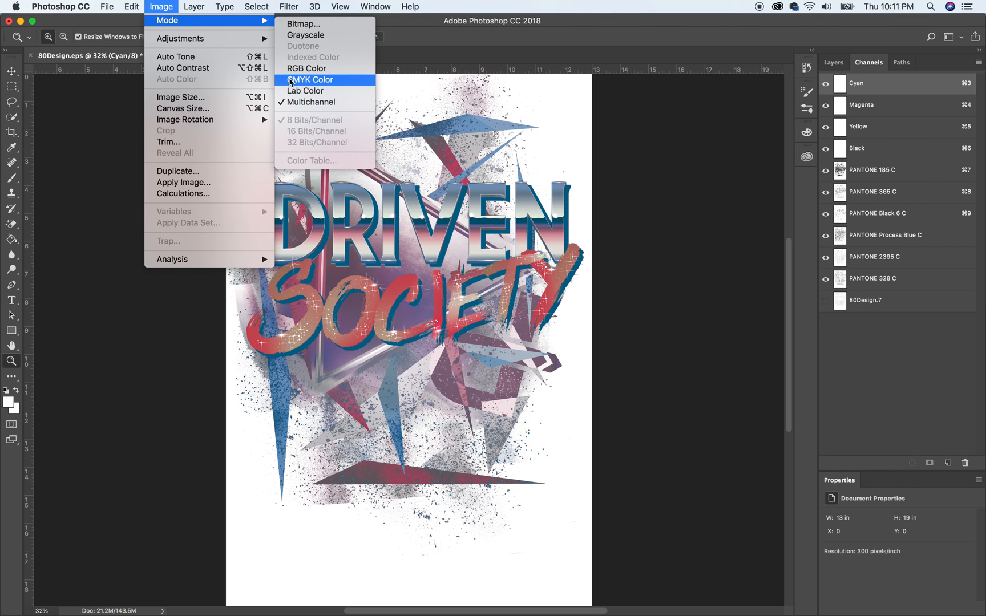
left_click(310, 80)
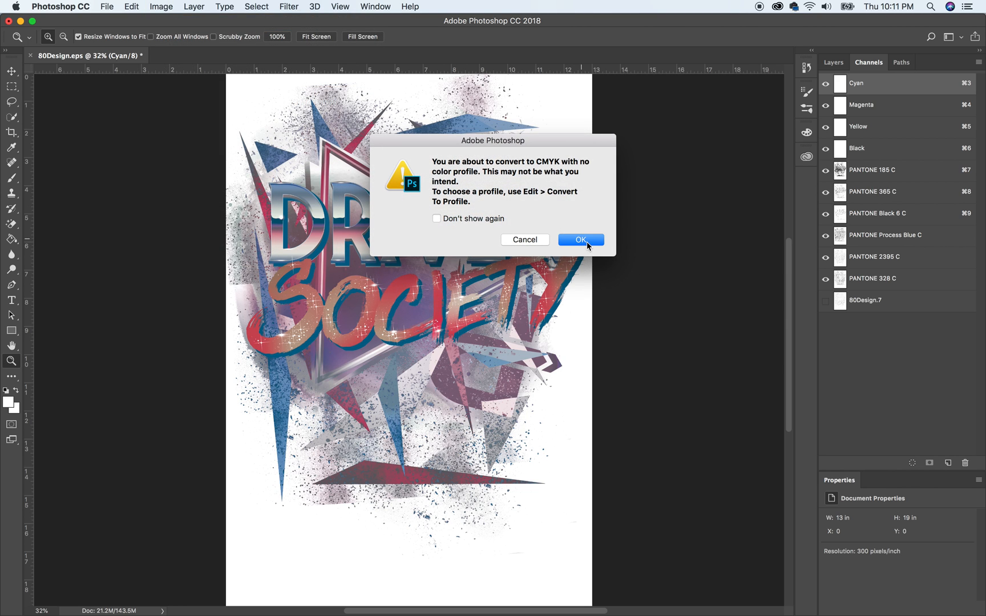
left_click(579, 240)
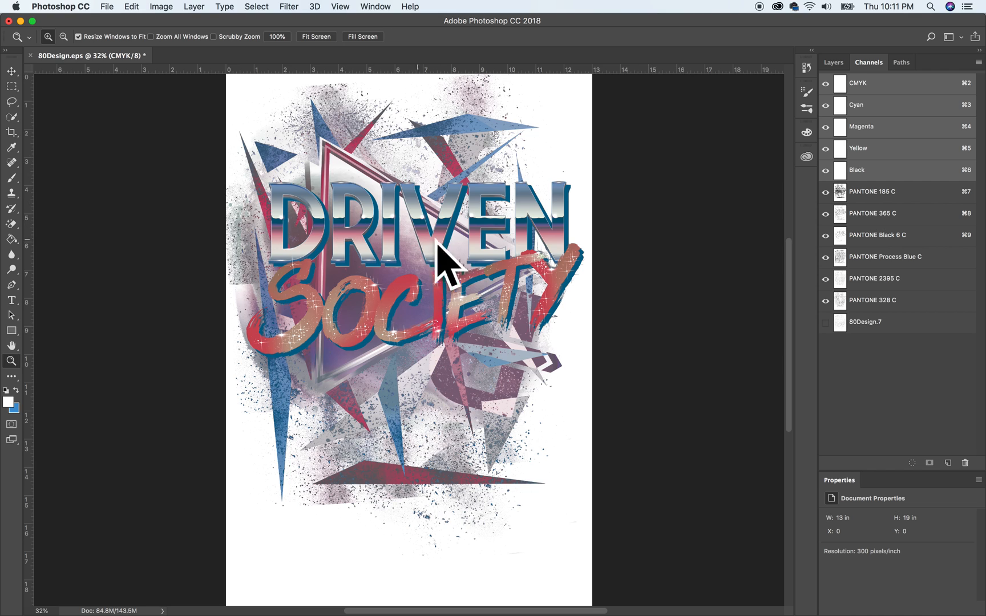
mouse_move(619, 228)
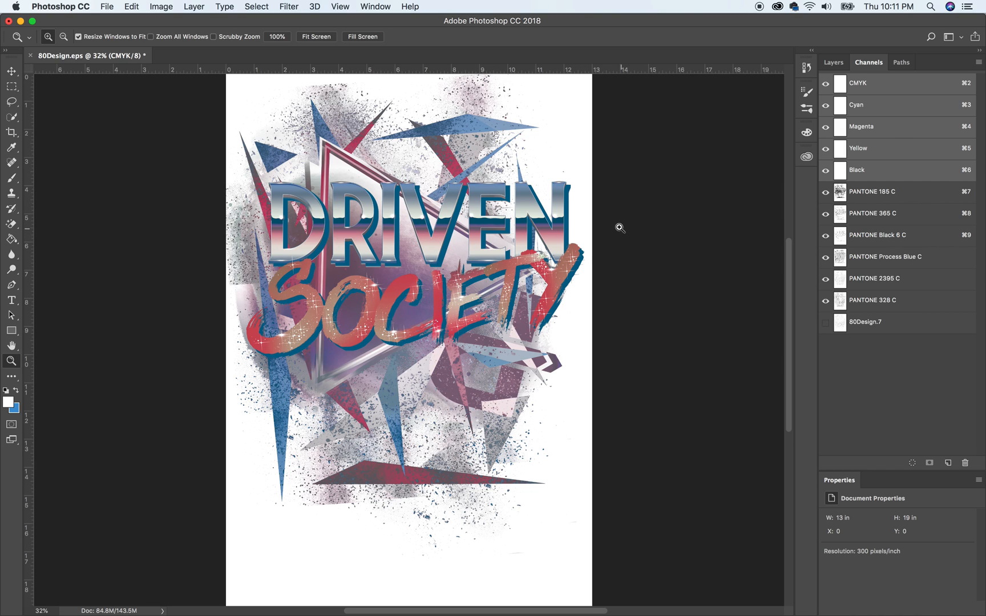
mouse_move(662, 208)
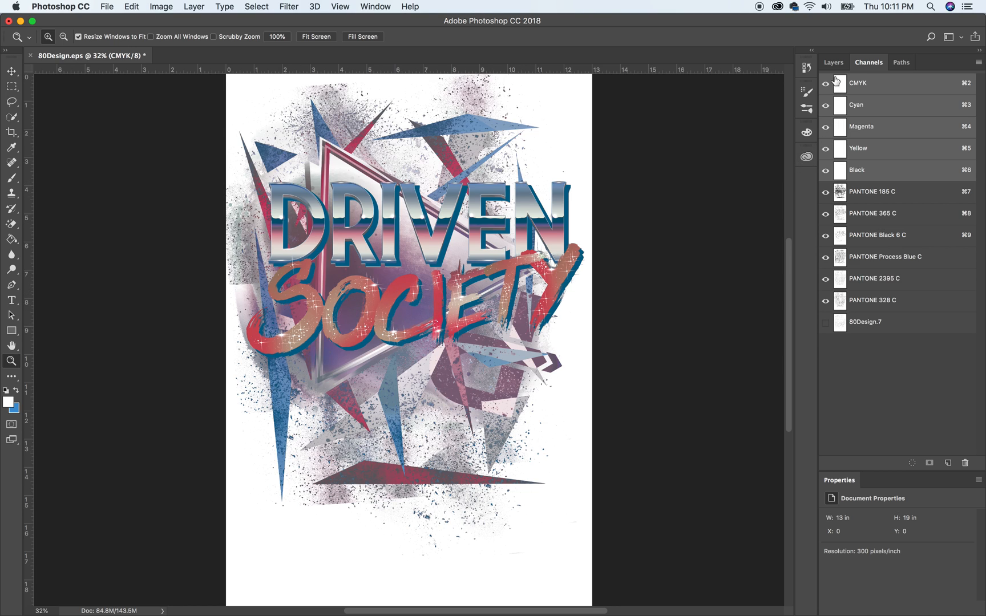
mouse_move(888, 119)
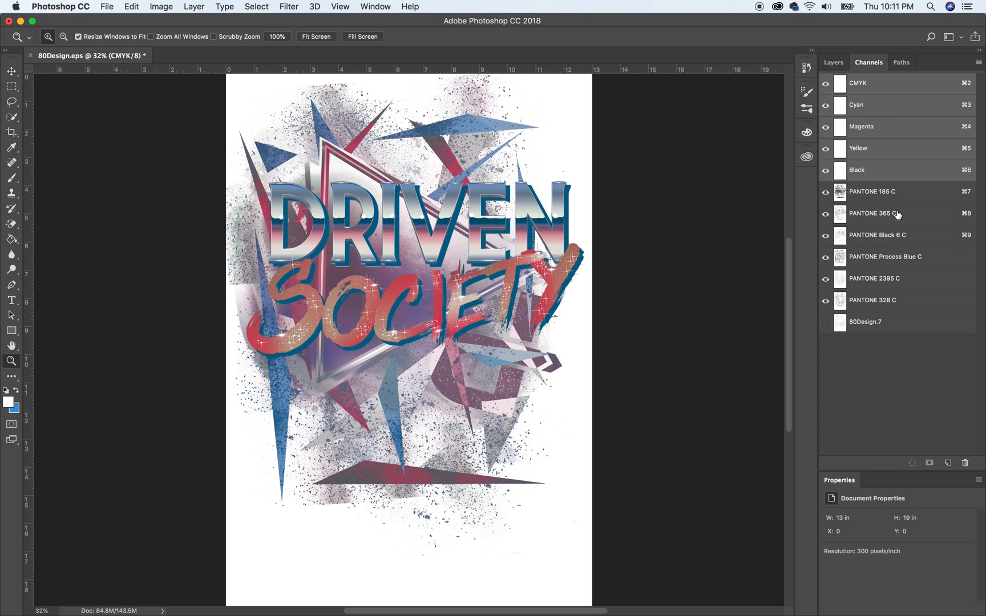
mouse_move(861, 236)
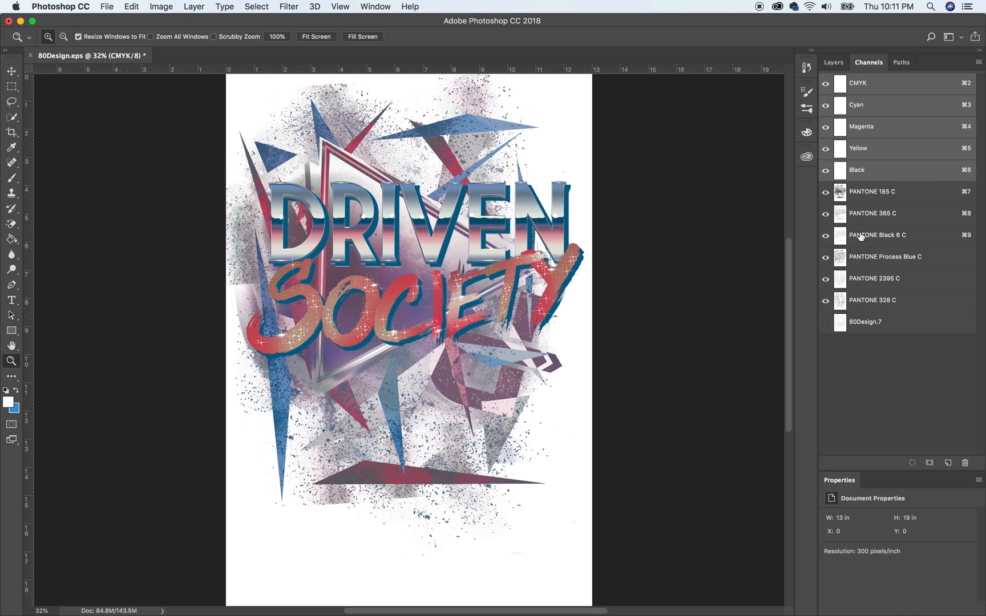
mouse_move(869, 84)
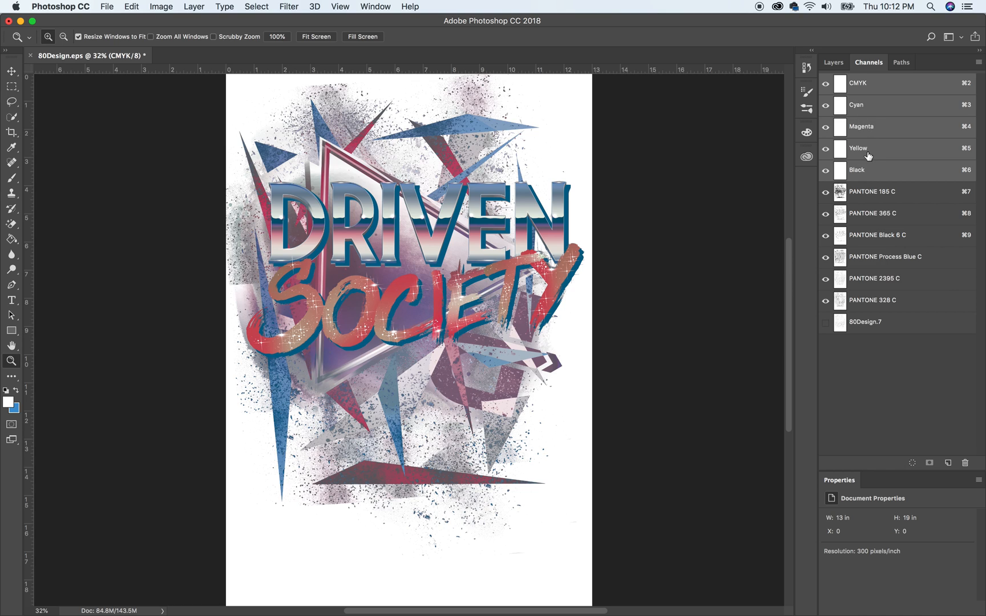
mouse_move(864, 171)
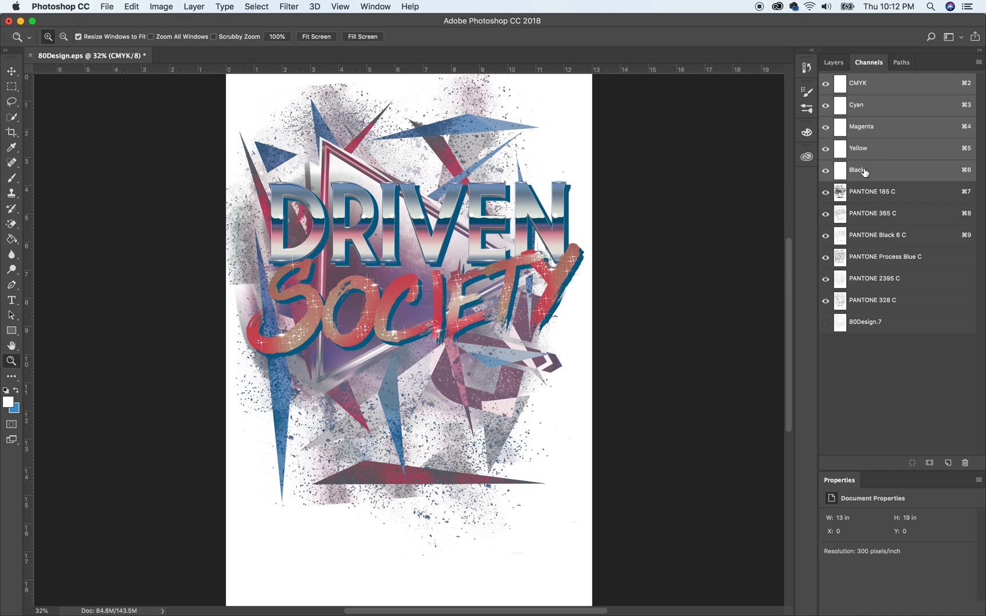
mouse_move(852, 151)
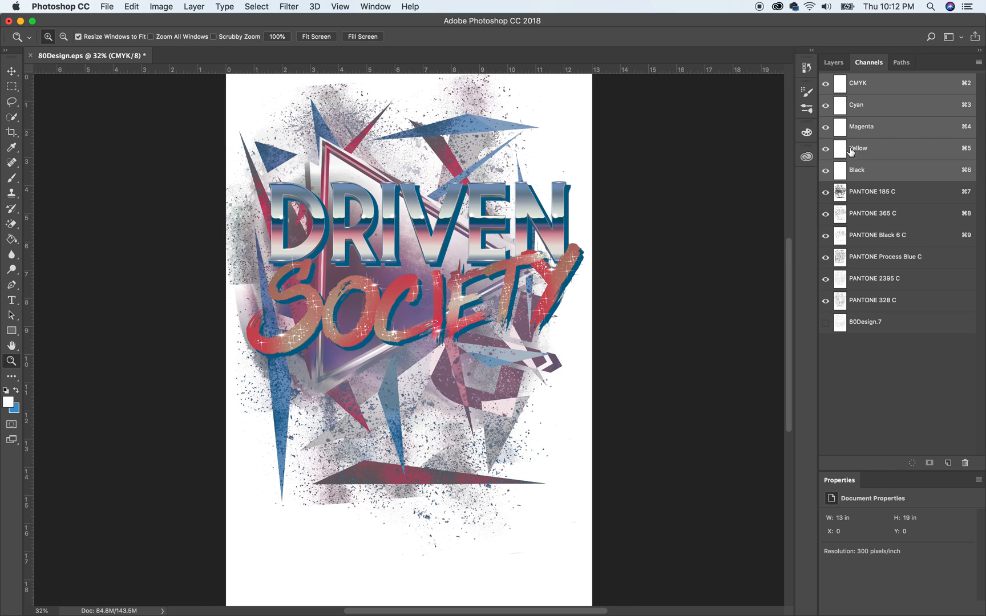
mouse_move(871, 84)
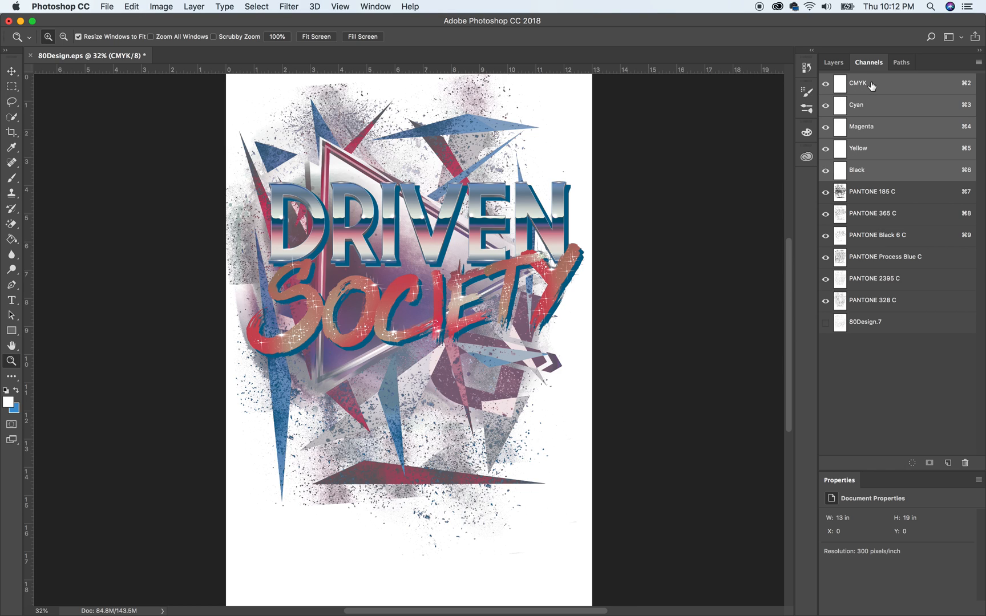
mouse_move(874, 153)
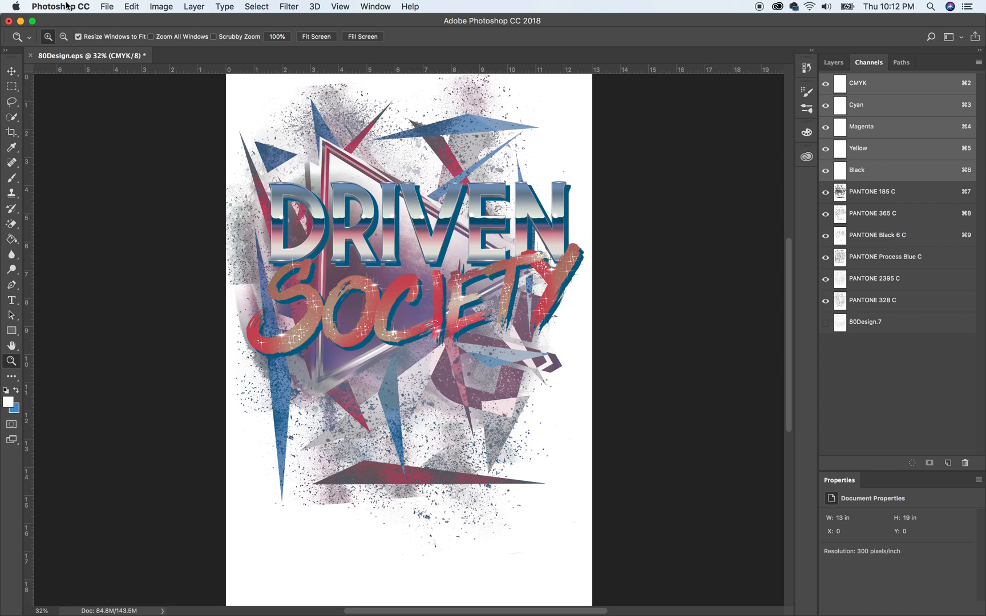
Save the design as Worka.psd in Photoshop format with spot colours.
left_click(106, 6)
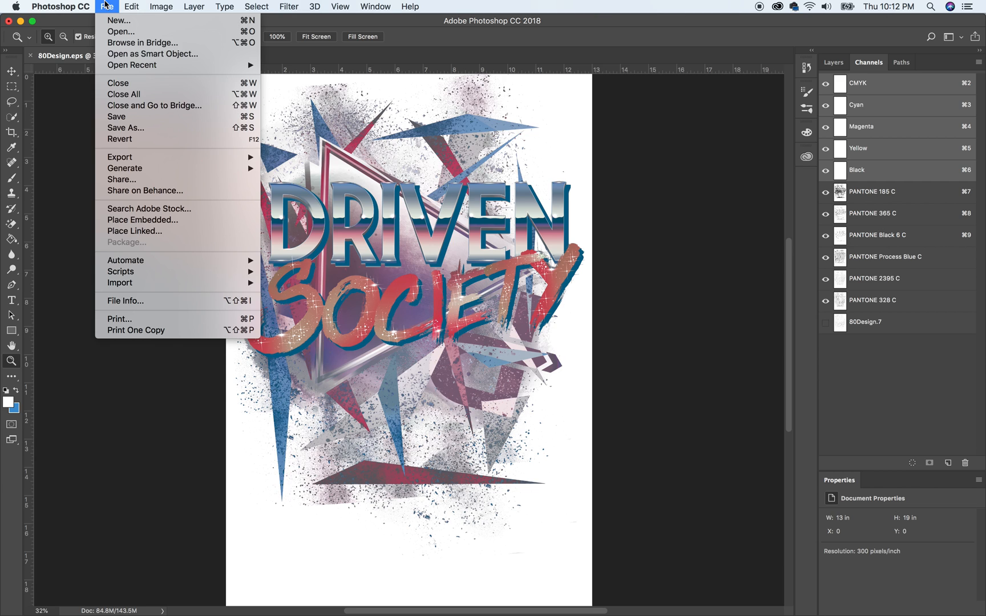
left_click(125, 127)
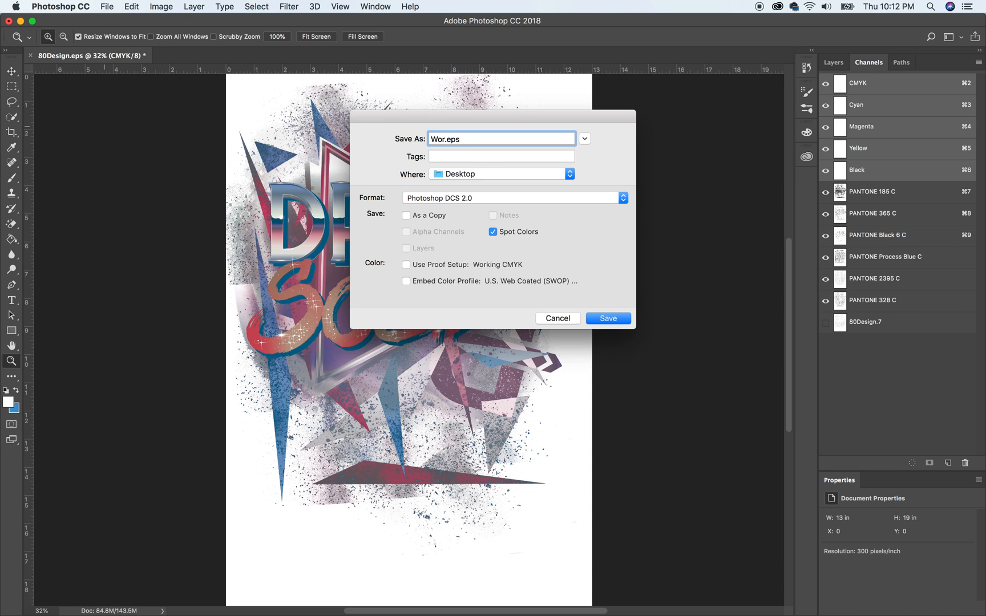
type("ka")
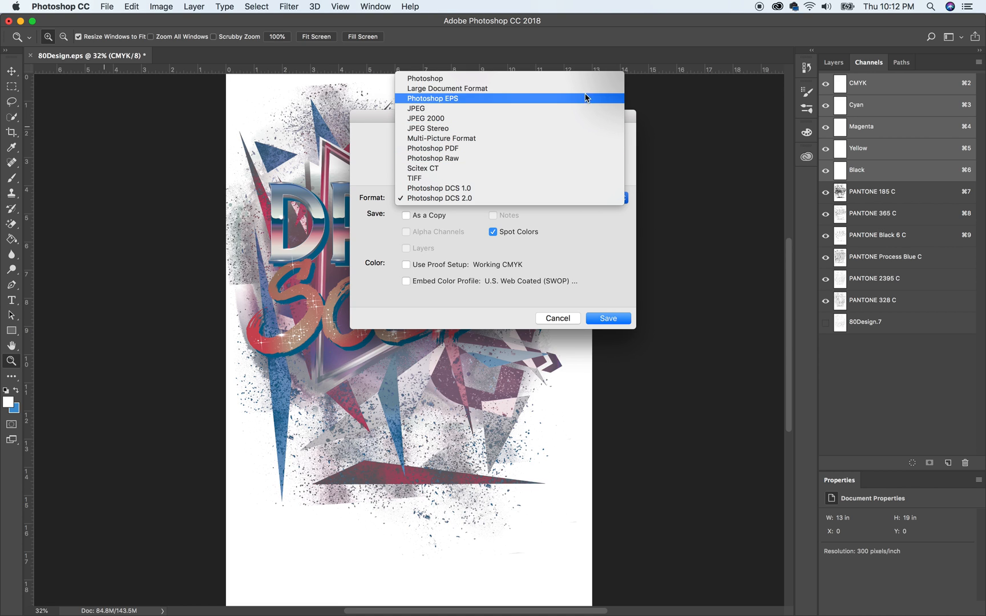
left_click(425, 78)
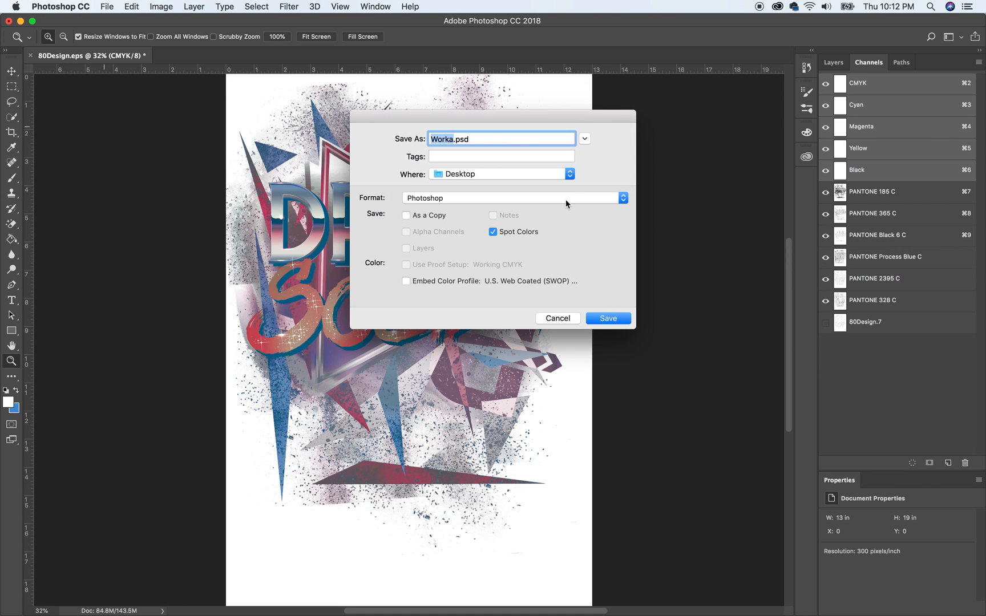
mouse_move(606, 319)
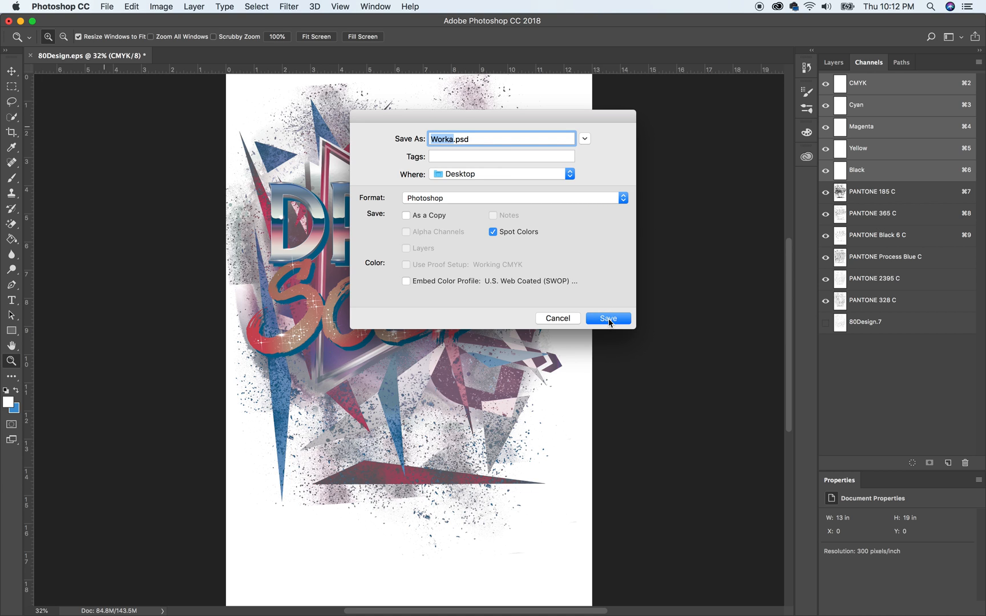
left_click(606, 318)
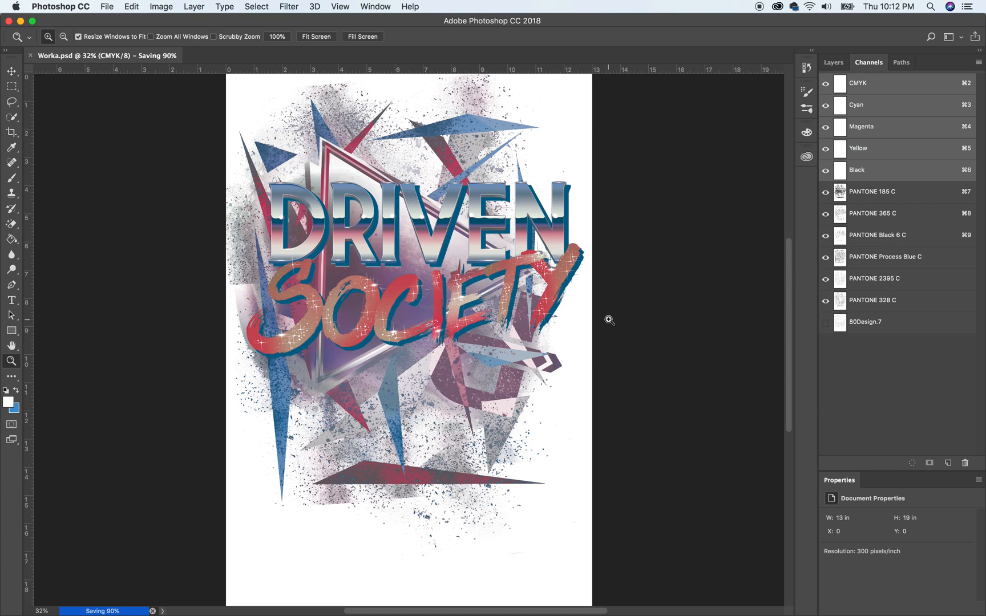
mouse_move(680, 598)
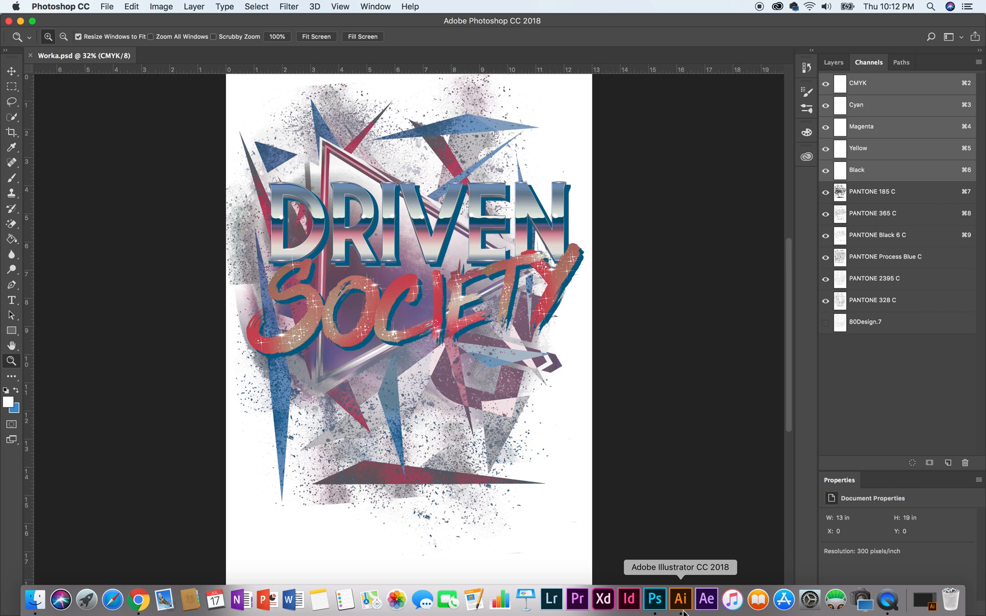
Switch to Illustrator and open Worka.psd from the Desktop.
left_click(680, 598)
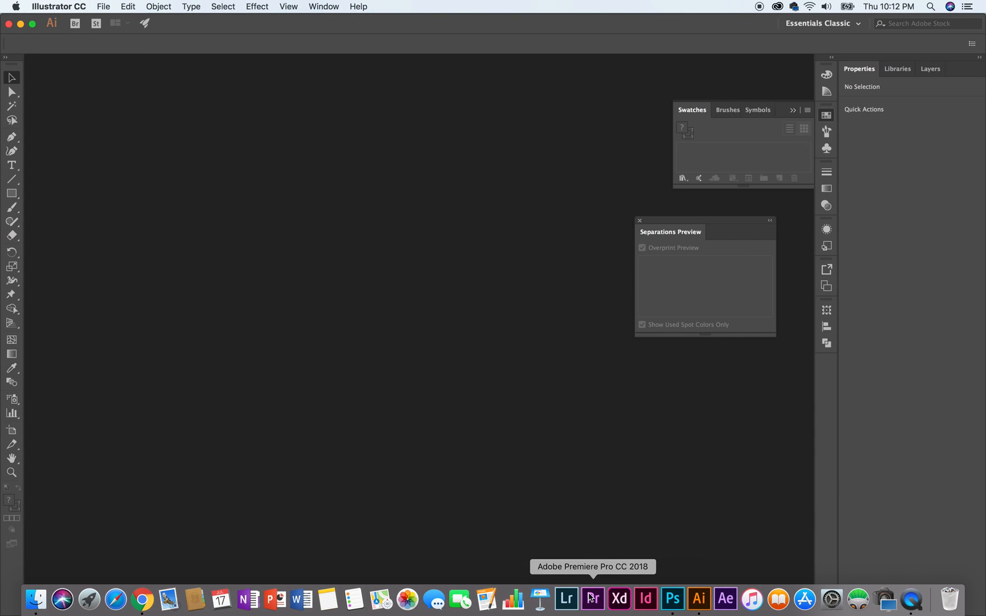
left_click(104, 7)
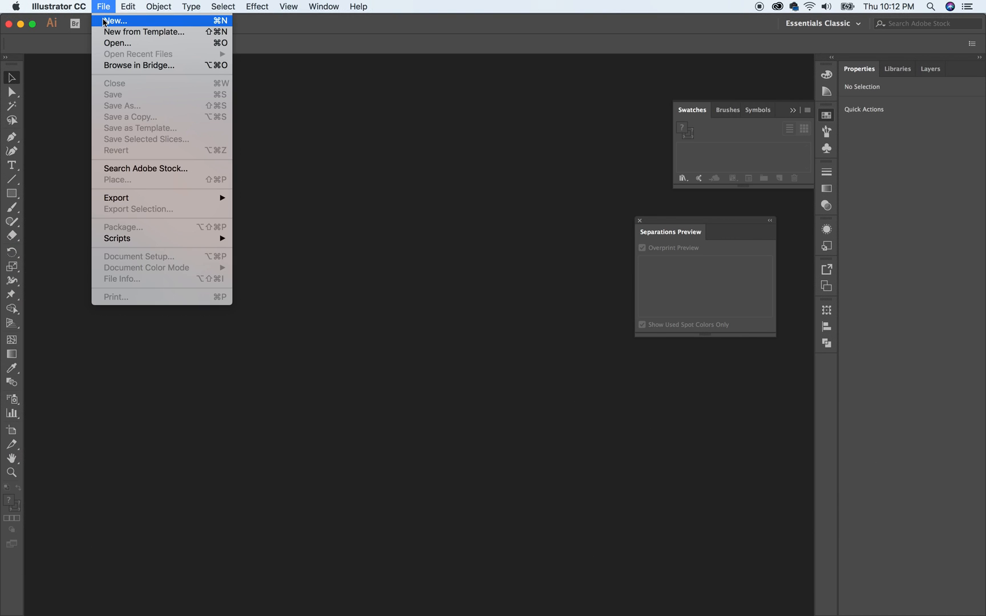
left_click(117, 43)
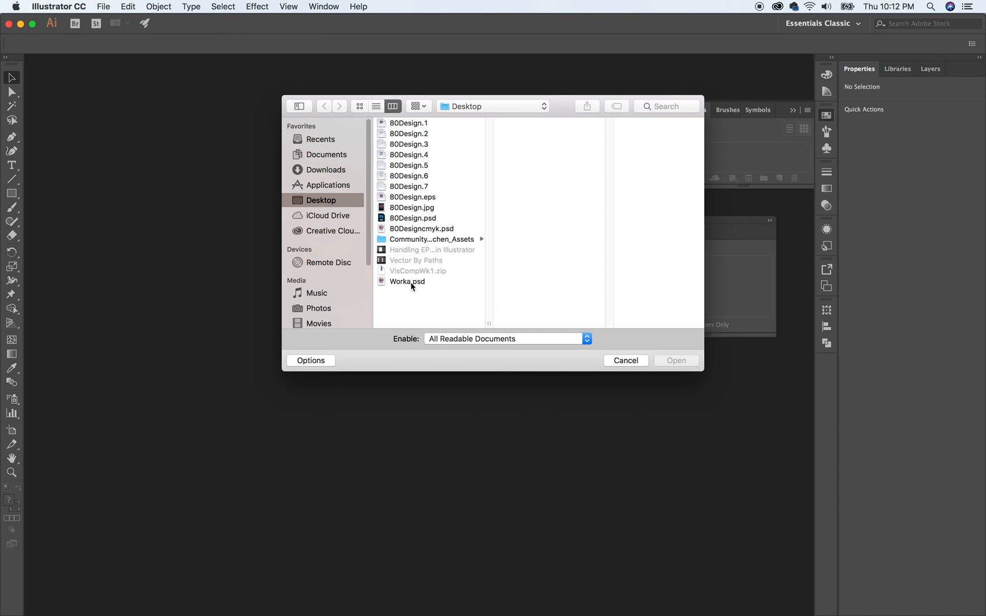
left_click(407, 282)
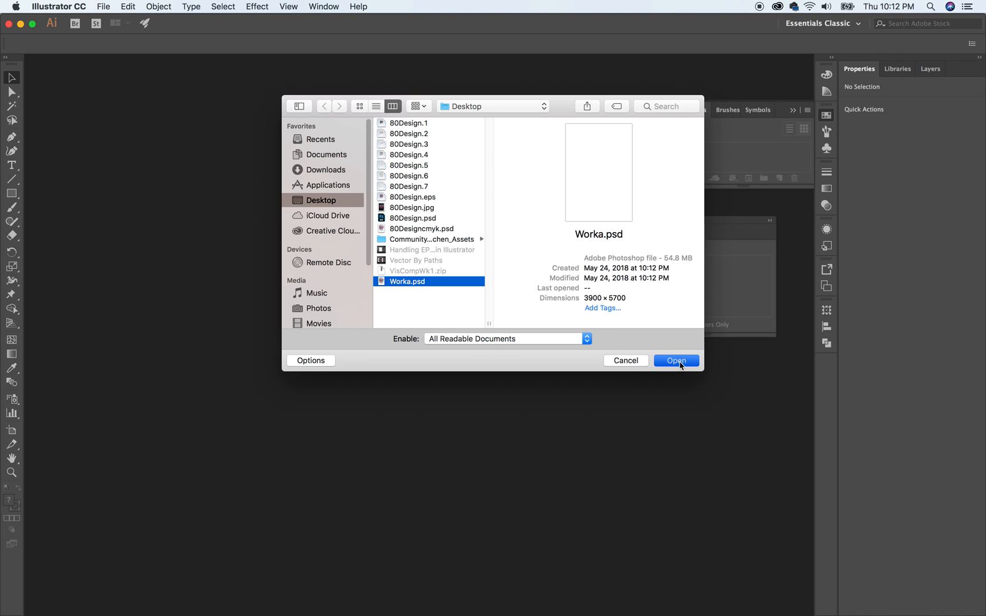
left_click(676, 360)
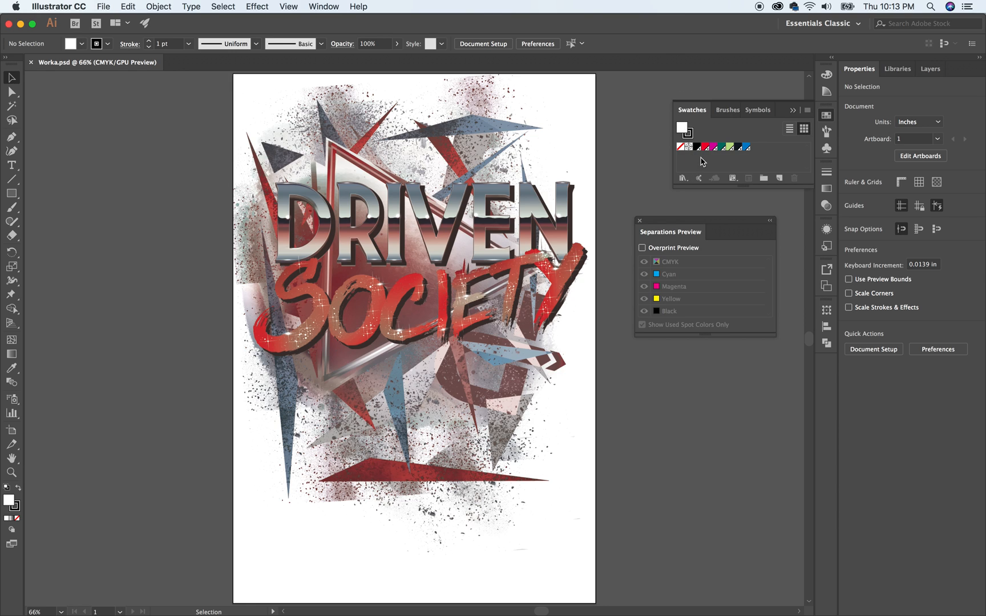
mouse_move(697, 245)
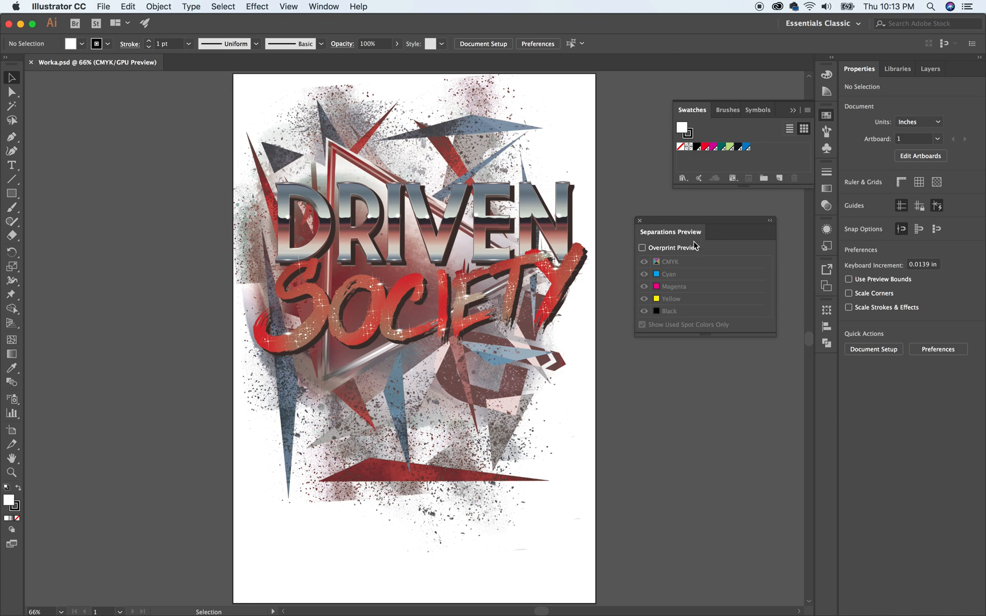
Enable Overprint Preview and toggle the 80Design.7 and PANTONE 185 C plates off and on.
left_click(641, 247)
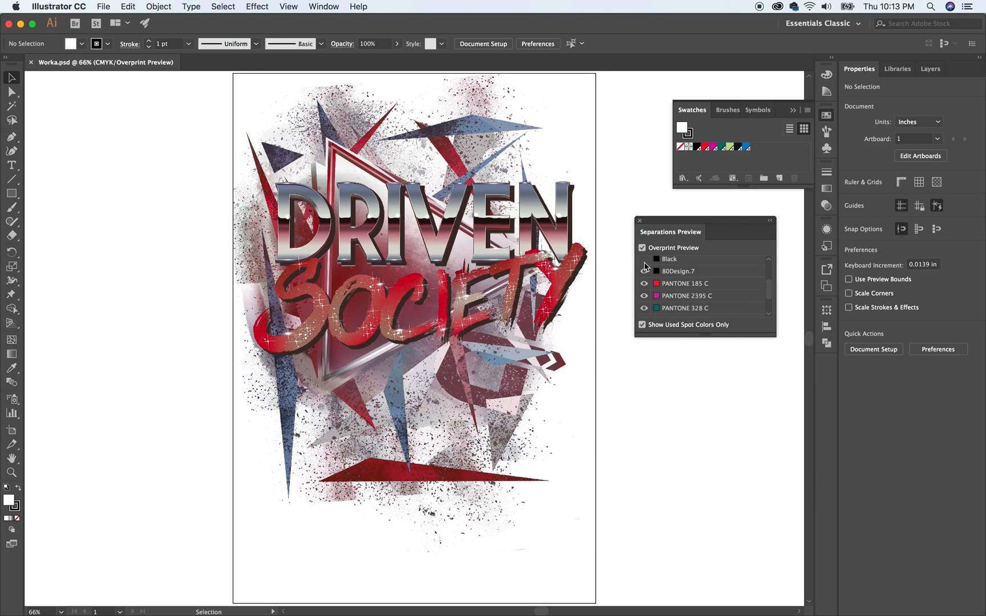
left_click(643, 271)
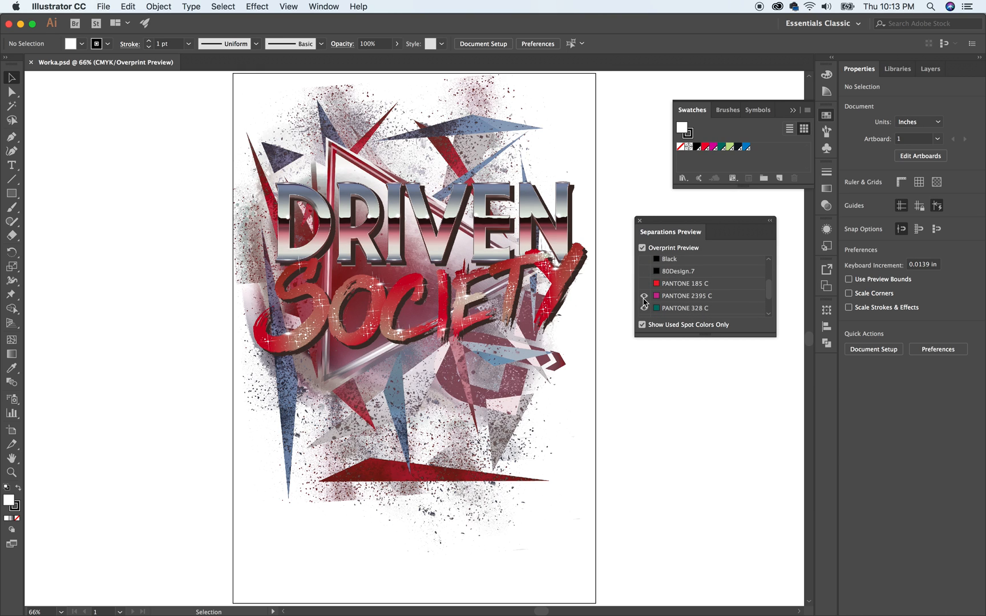
left_click(643, 295)
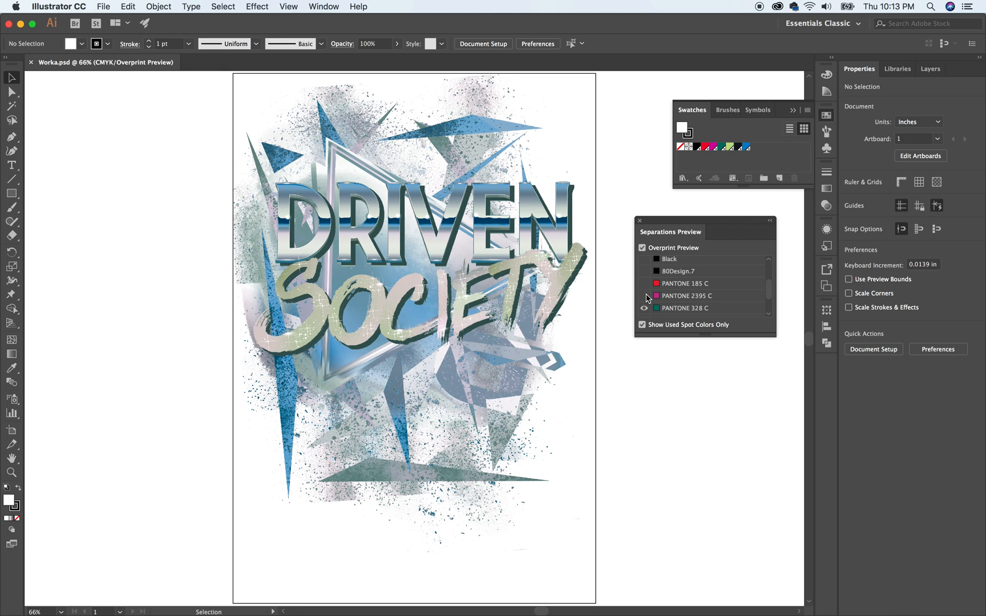
left_click(644, 283)
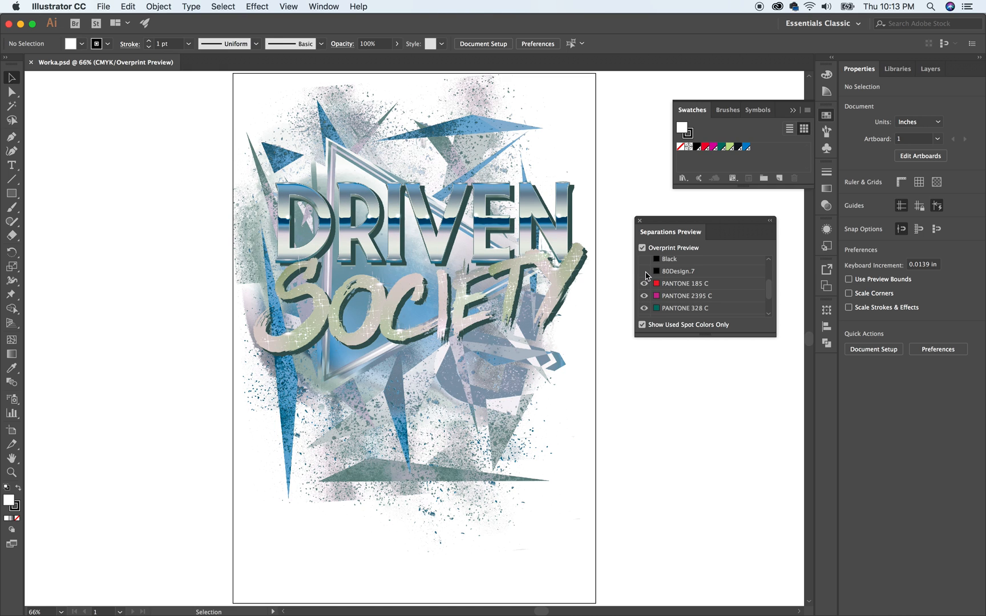
left_click(643, 271)
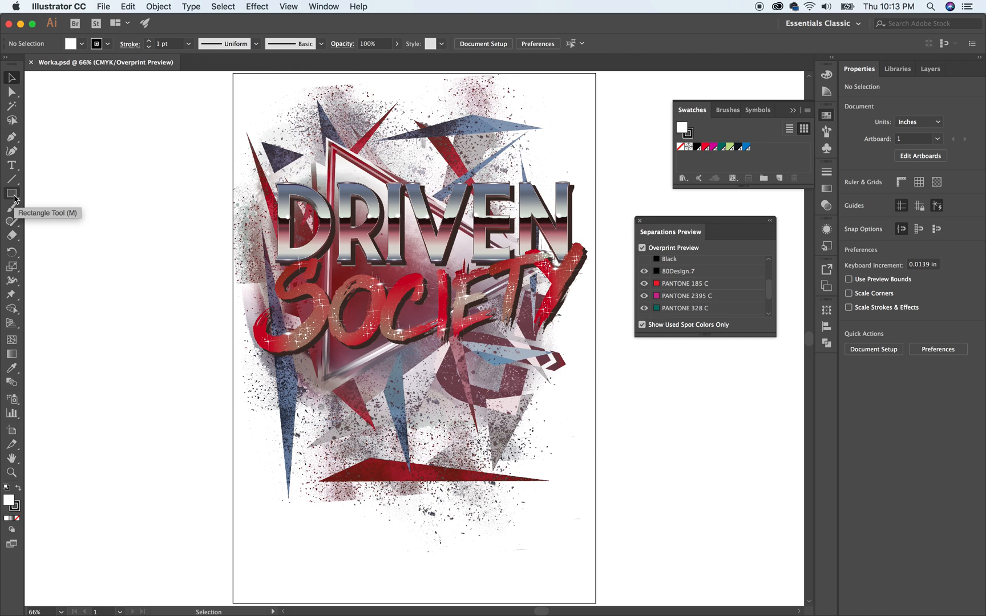
Draw a rectangle at the artboard's bottom-left and fill it with the red spot swatch.
left_click(82, 43)
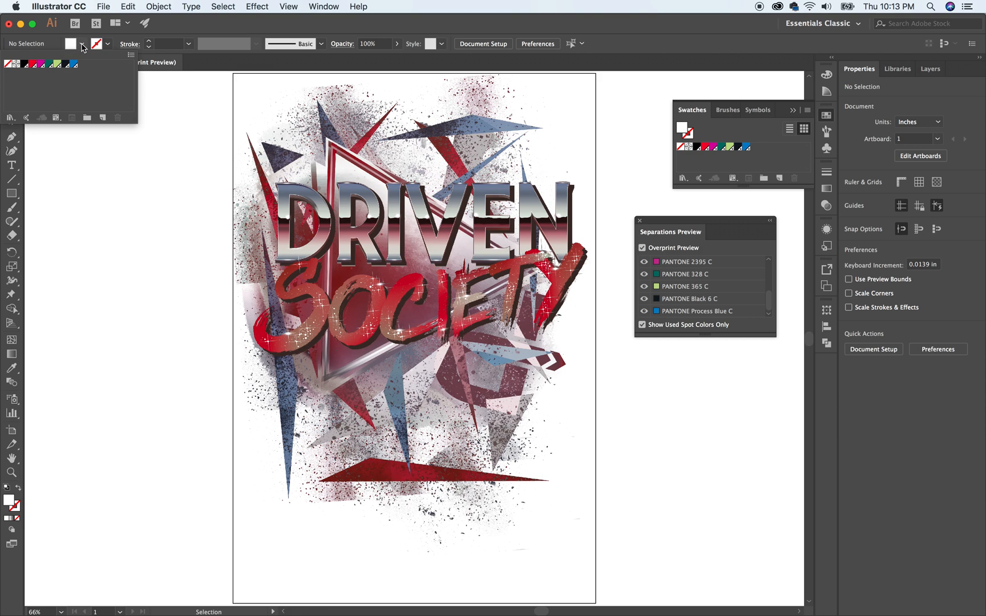
left_click(747, 147)
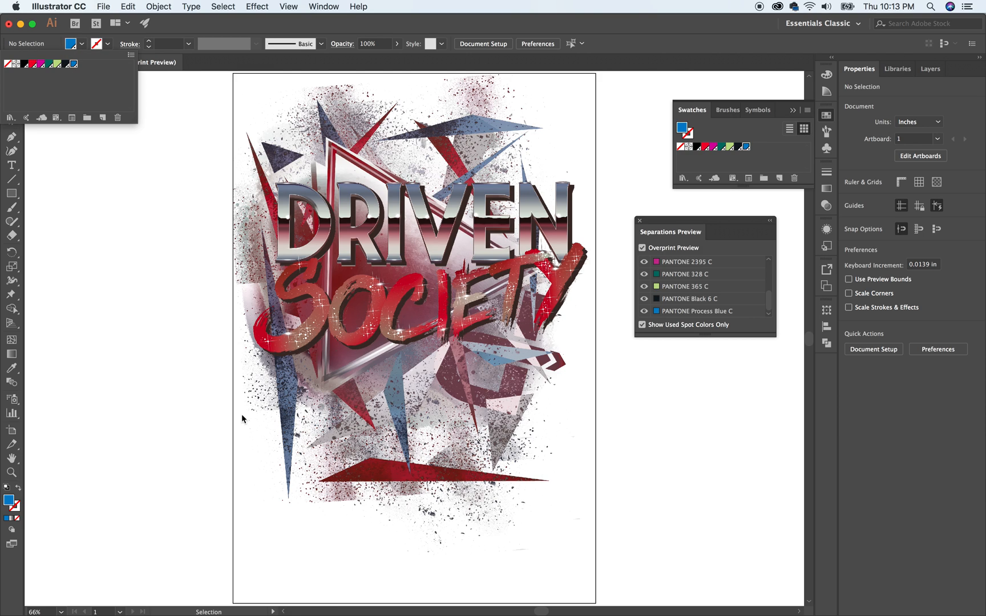
mouse_move(167, 416)
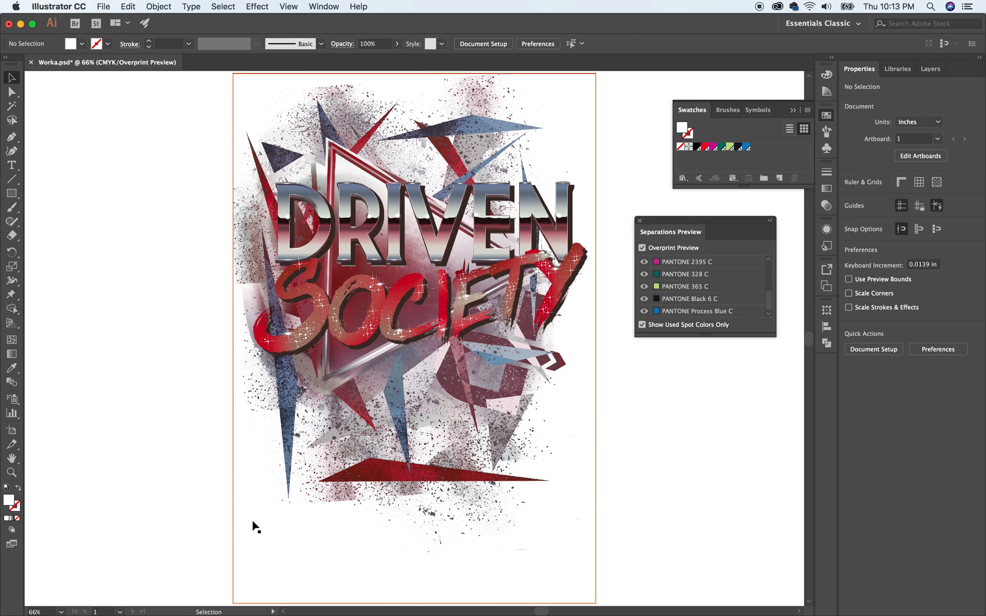
left_click(72, 44)
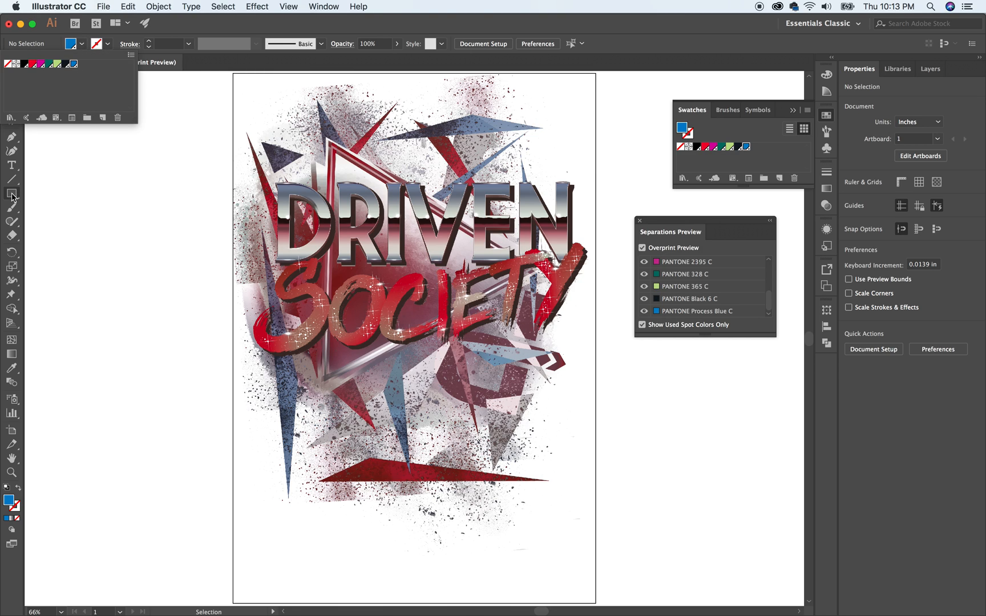
left_click(11, 193)
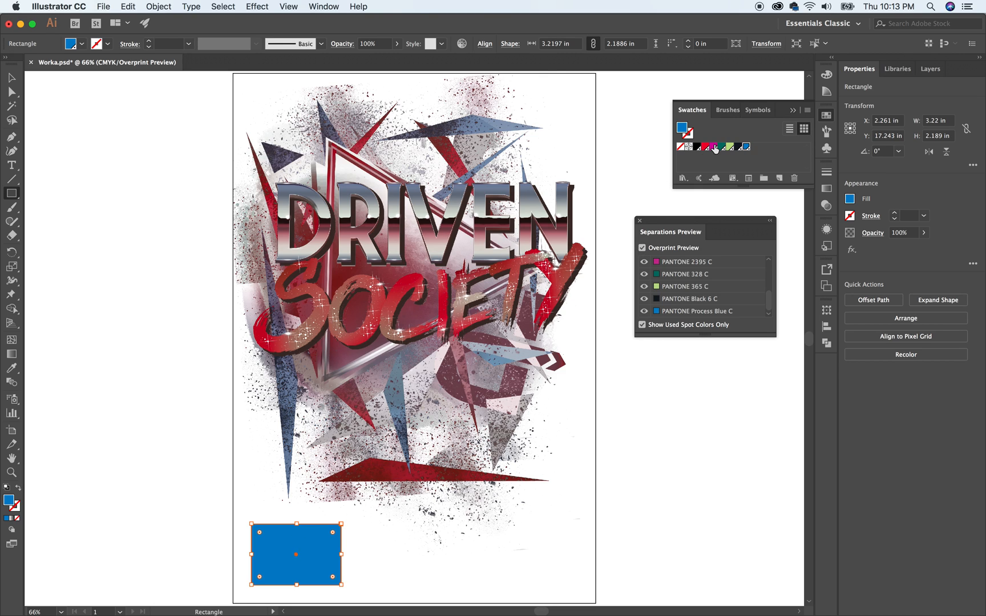
left_click(705, 147)
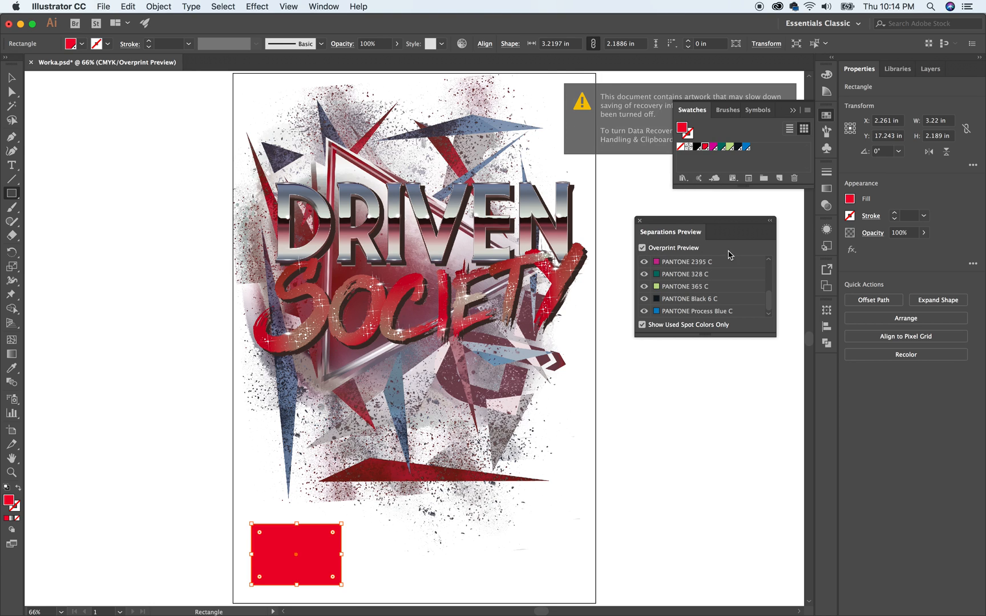
mouse_move(682, 245)
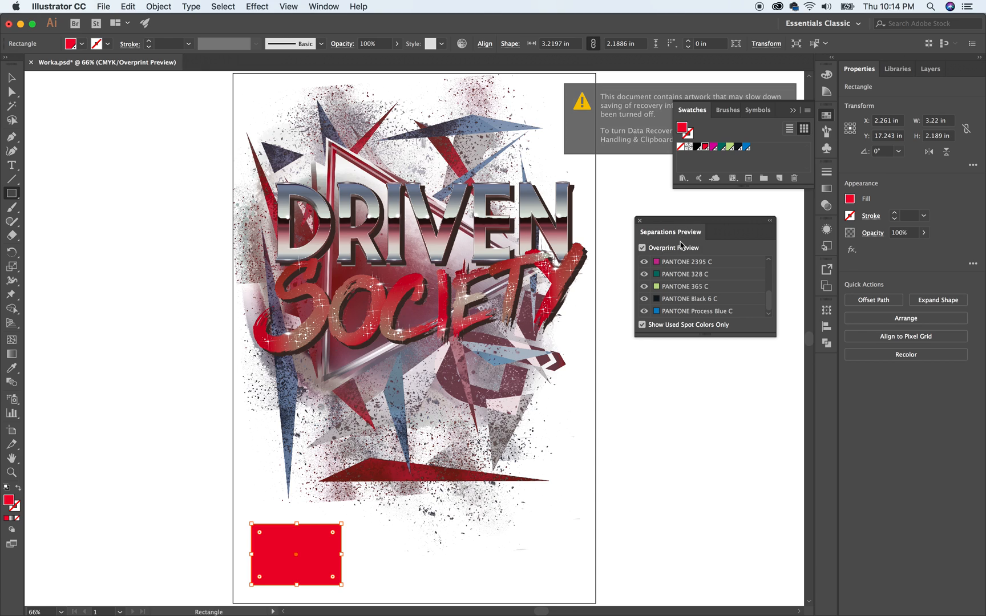
mouse_move(626, 252)
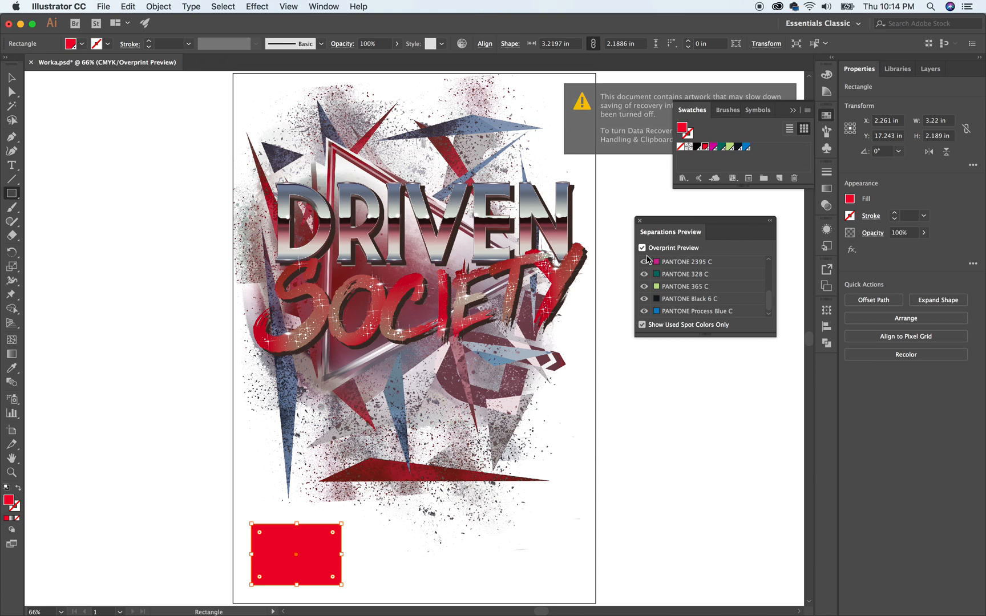
Toggle Overprint Preview off and on, then hide the 80Design.7 and PANTONE 185 C plates.
left_click(642, 247)
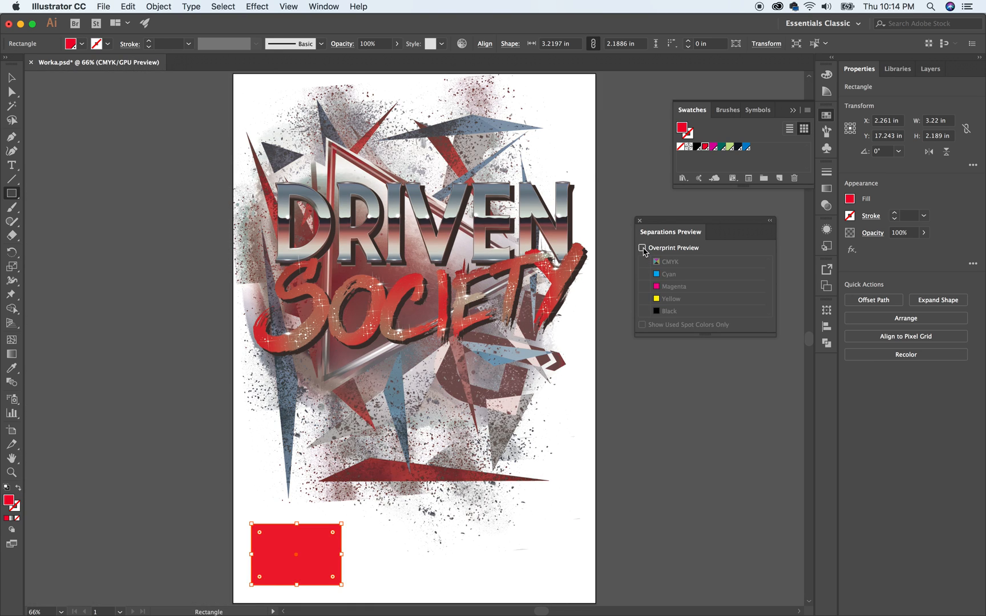
left_click(642, 247)
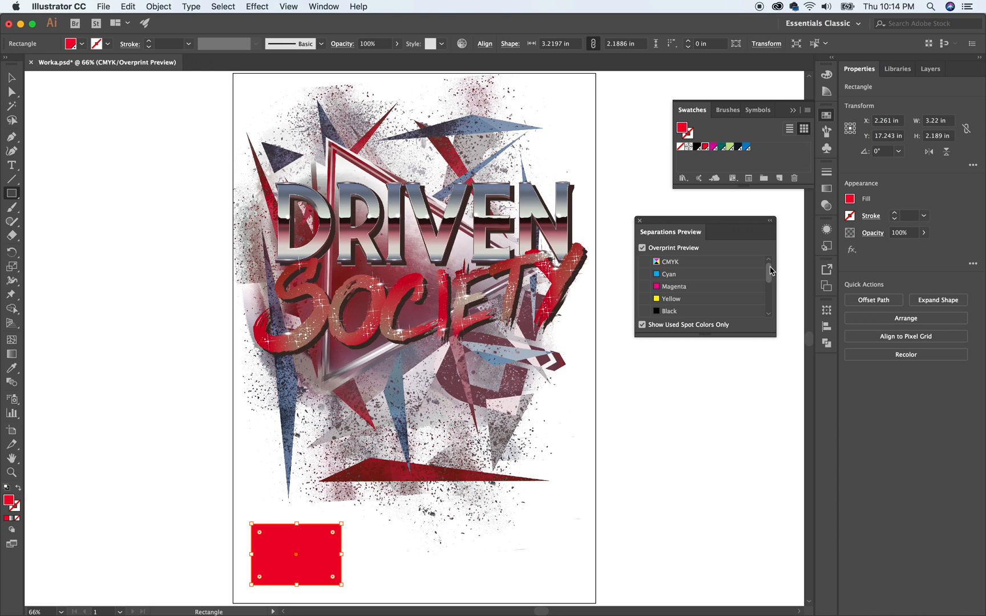
scroll("down", 3)
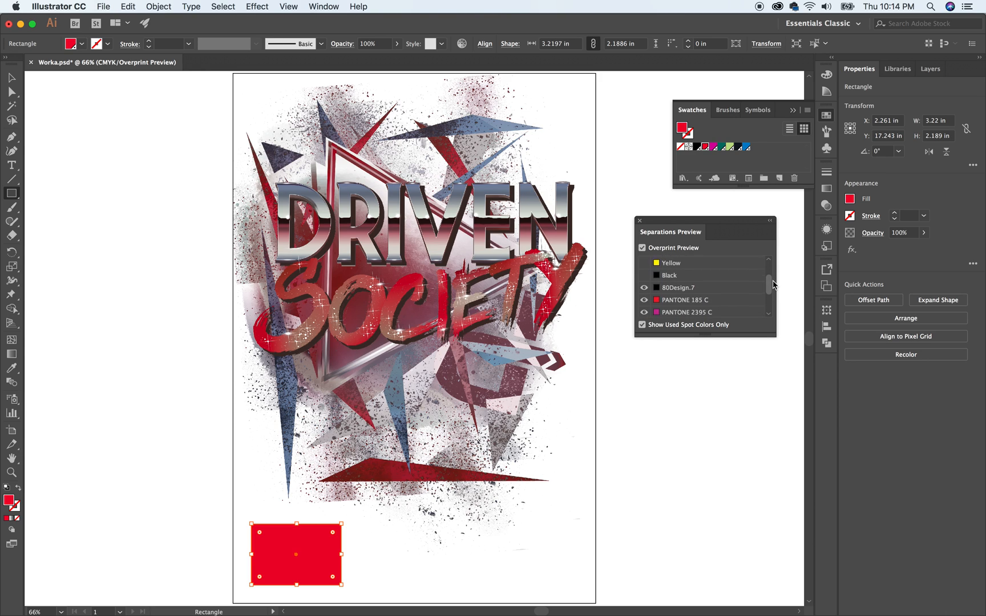
scroll("down", 3)
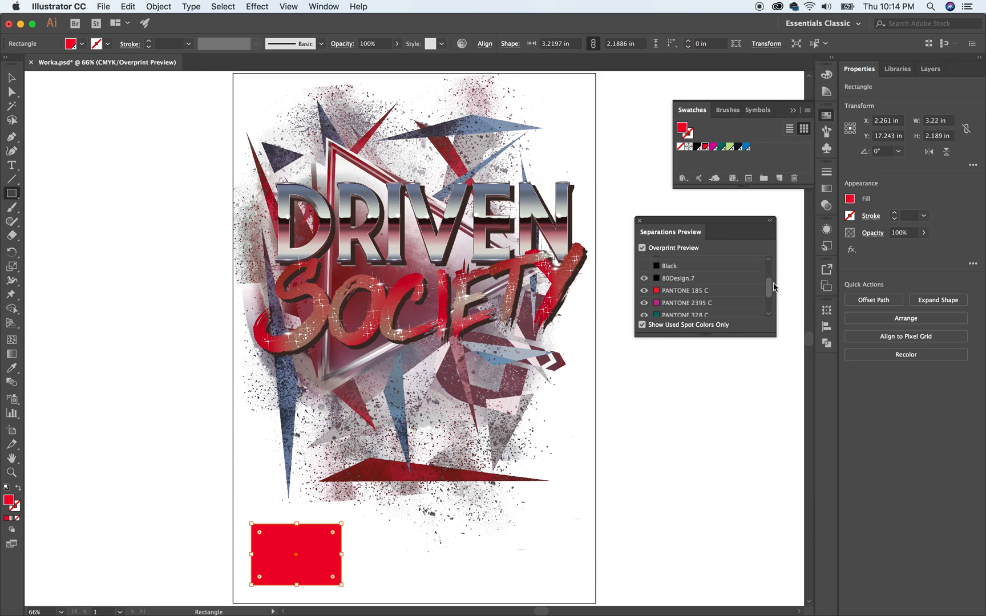
left_click(644, 278)
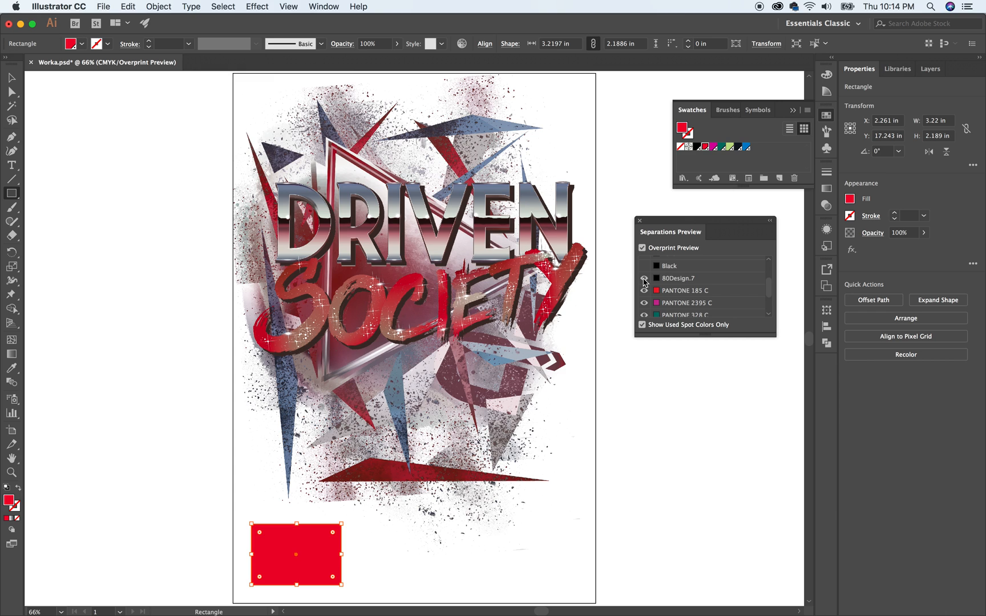
left_click(644, 278)
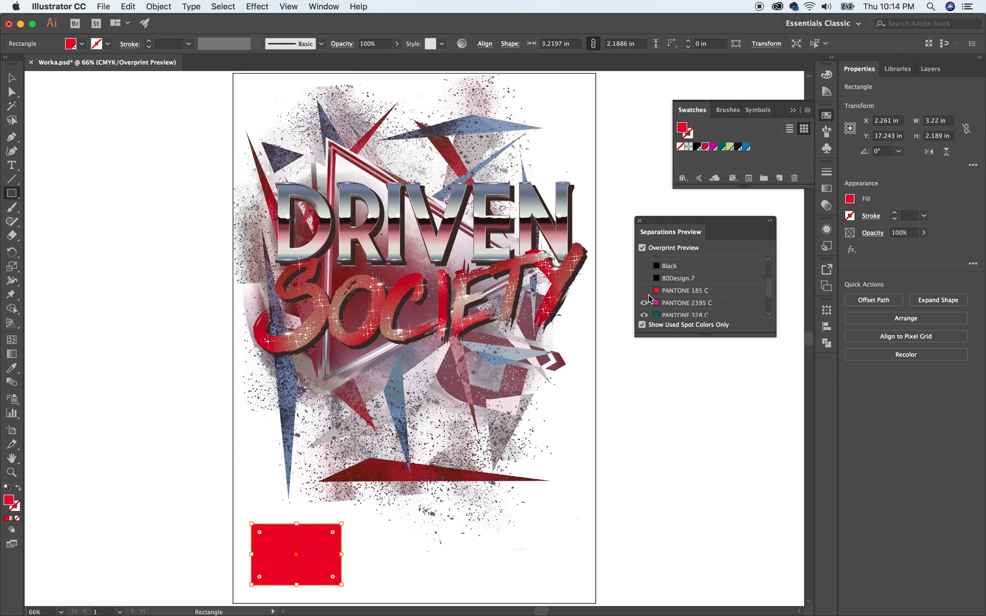
left_click(643, 290)
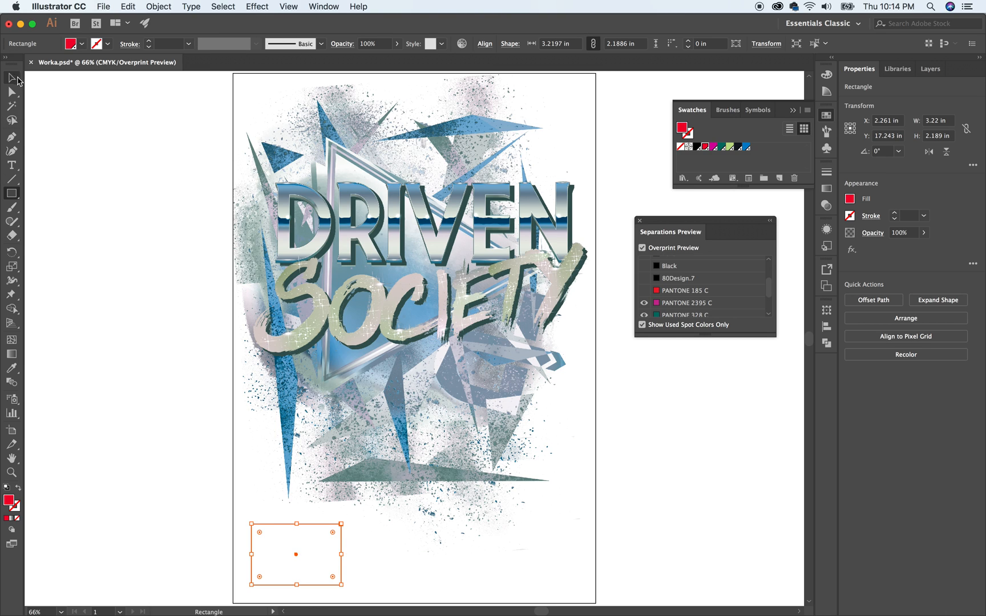
Deselect the red rectangle and show the PANTONE 185 C plate again.
left_click(155, 204)
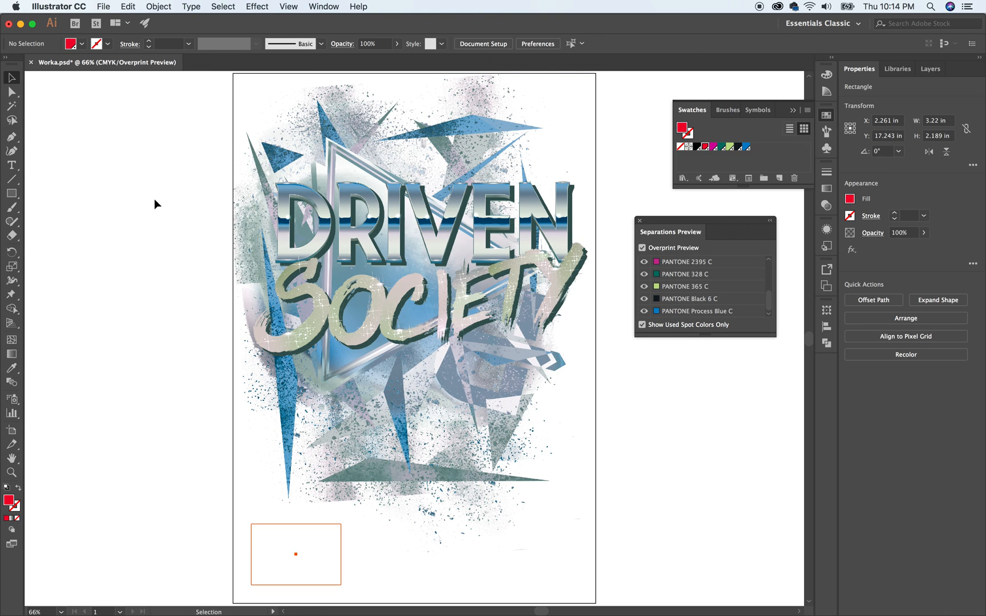
left_click(157, 204)
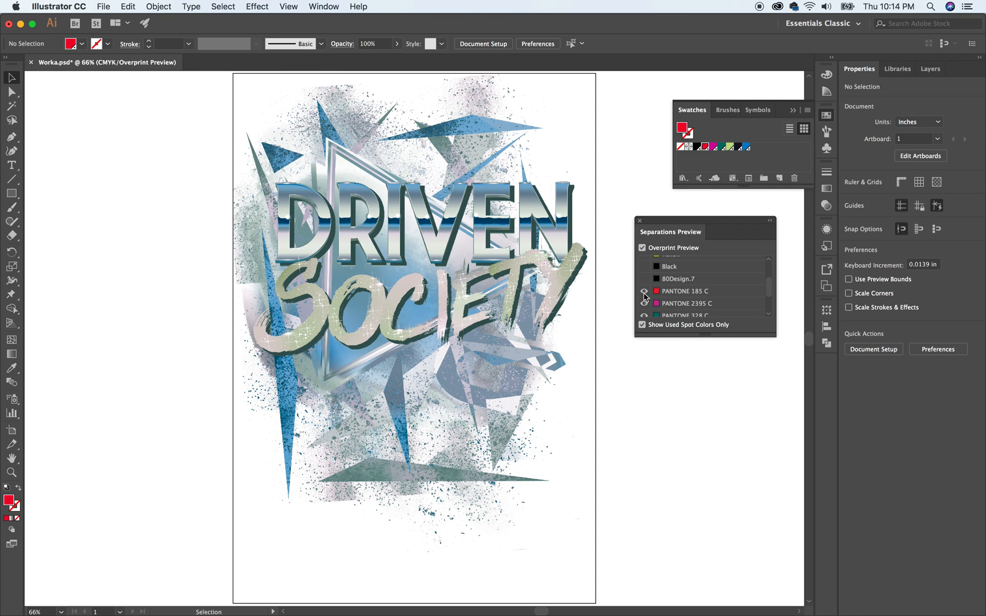
left_click(643, 278)
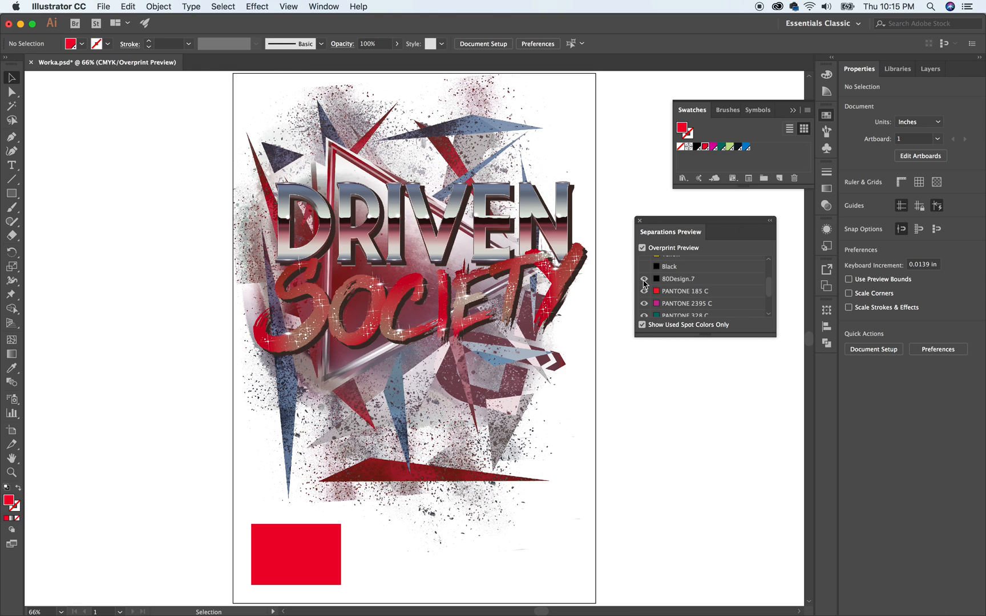
Show the 80Design.7 plate again and scroll through the Separations Preview list.
left_click(643, 278)
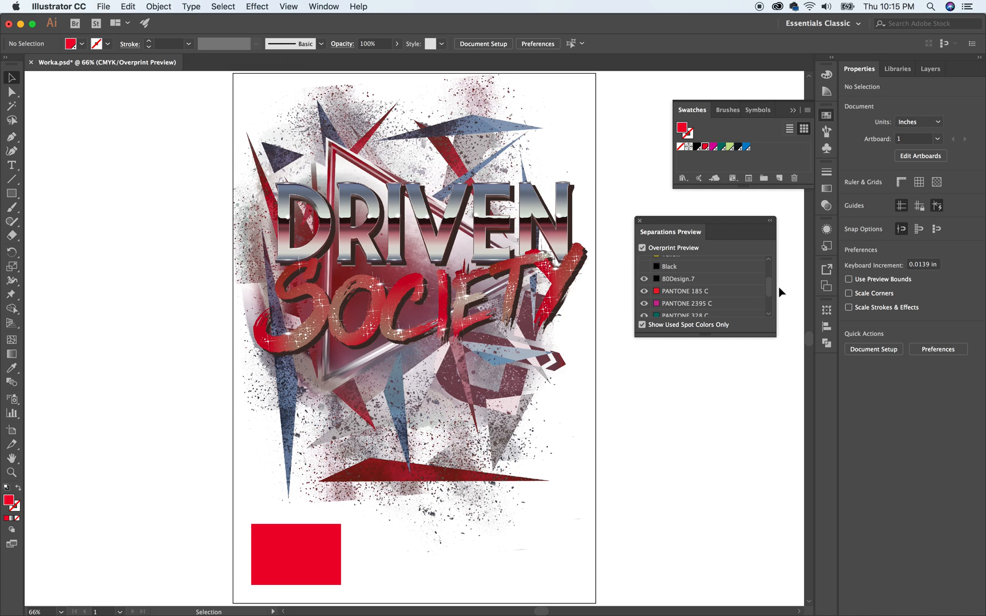
scroll("down", 3)
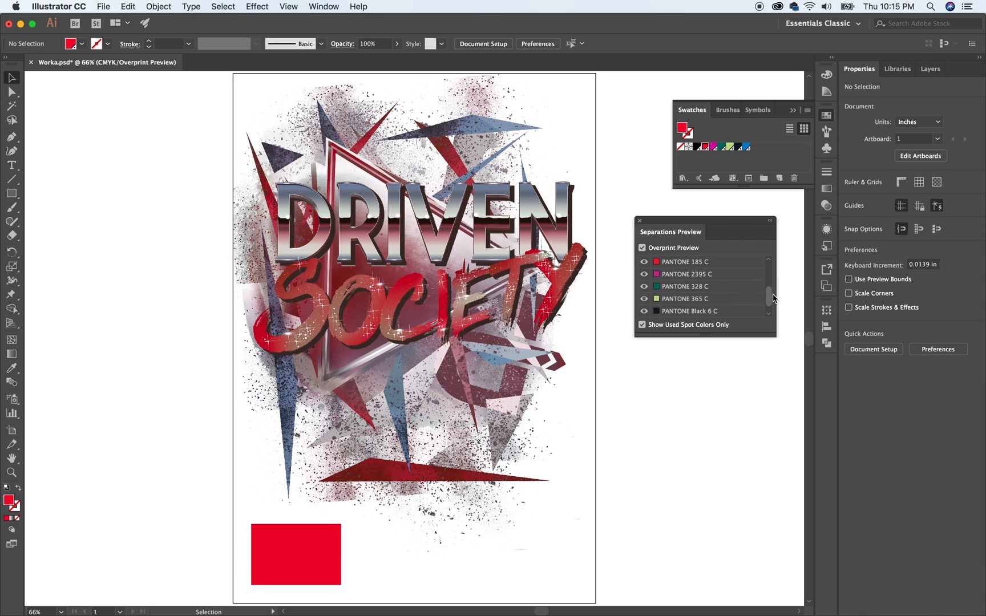
scroll("down", 3)
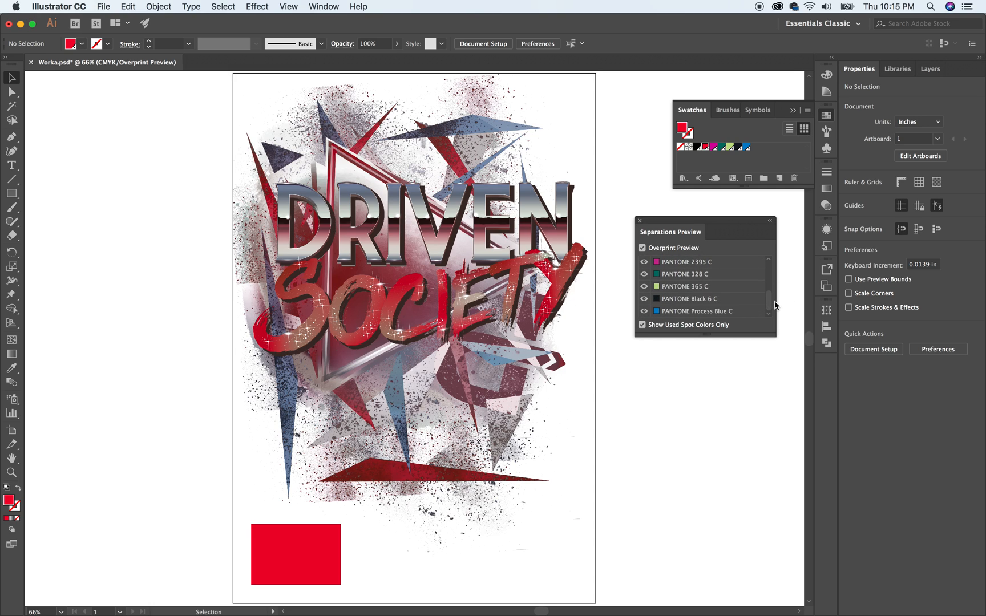